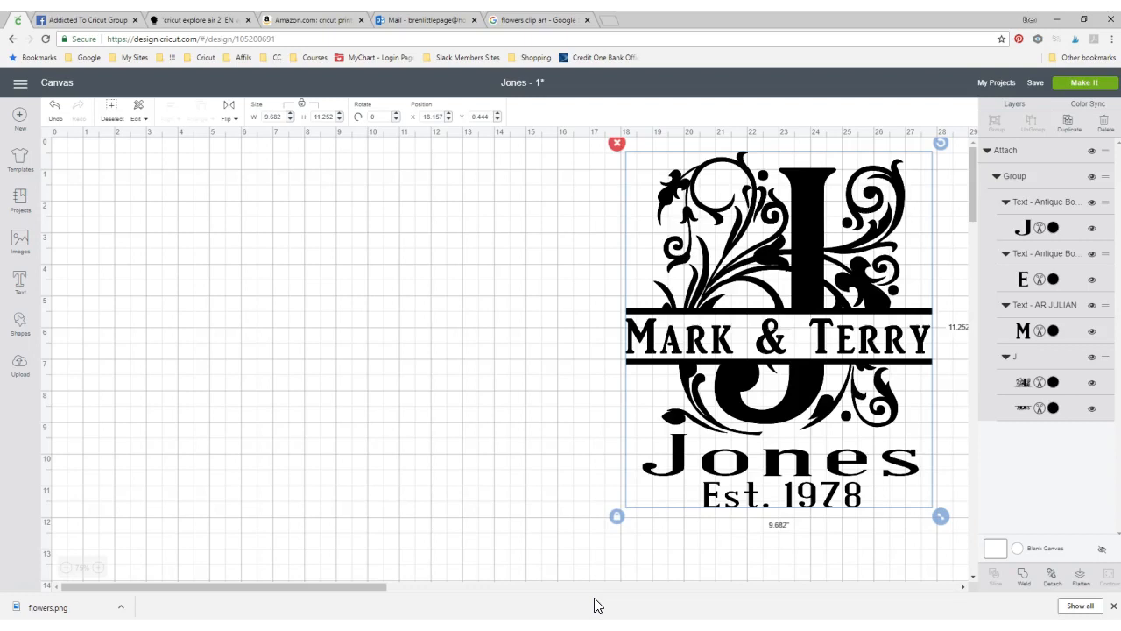
{"action": "mouse_move", "coordinate": [587, 592]}
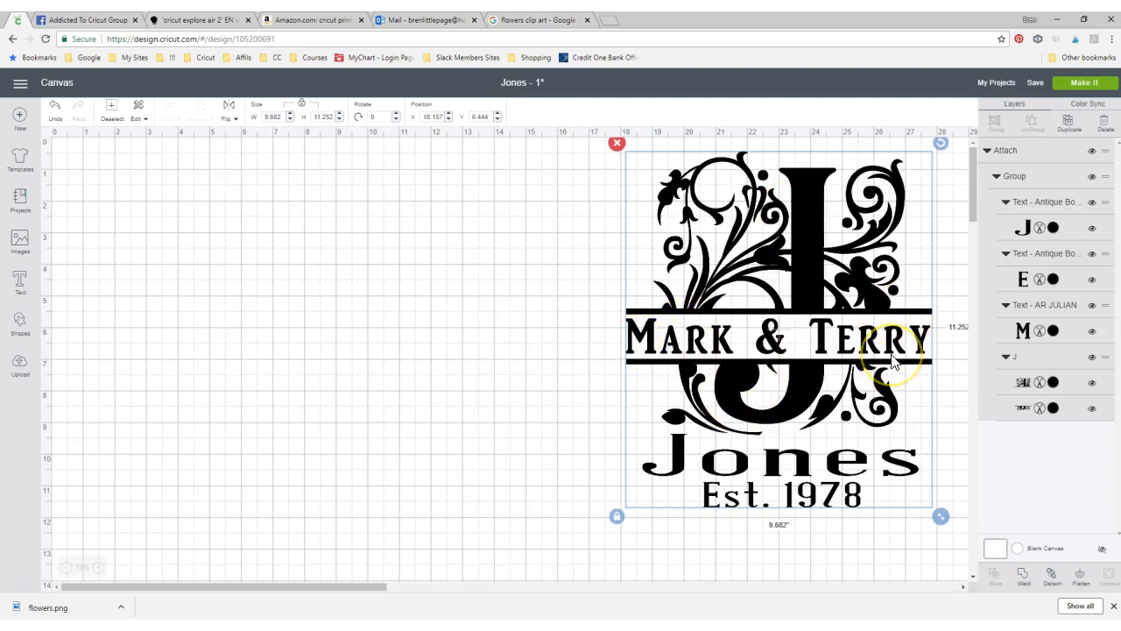
{"action": "mouse_move", "coordinate": [750, 341]}
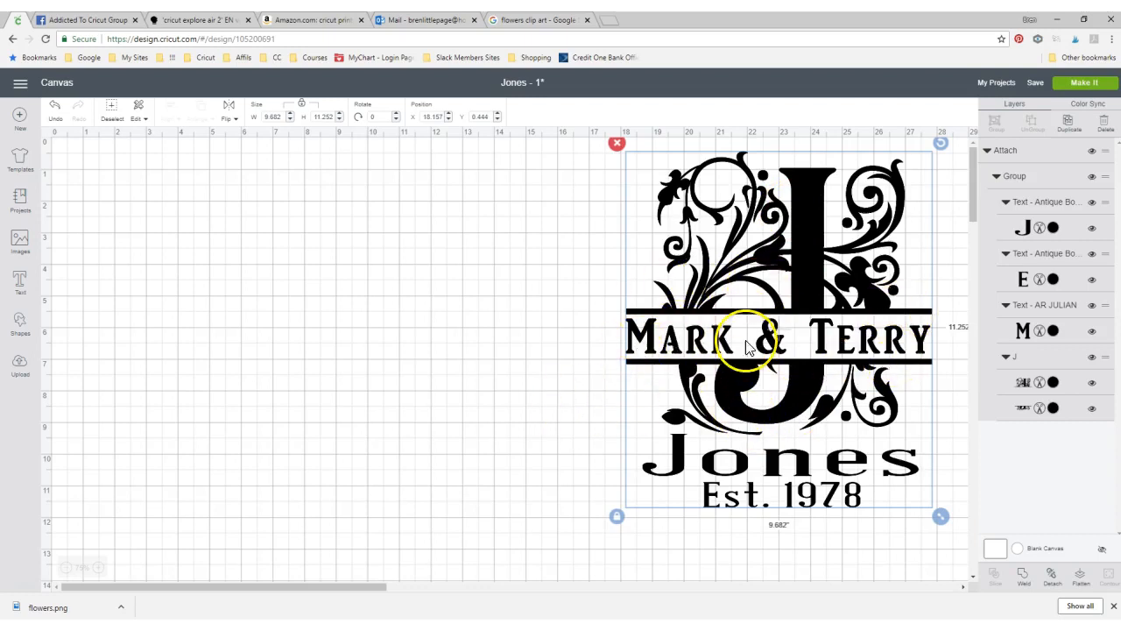
{"action": "mouse_move", "coordinate": [552, 419]}
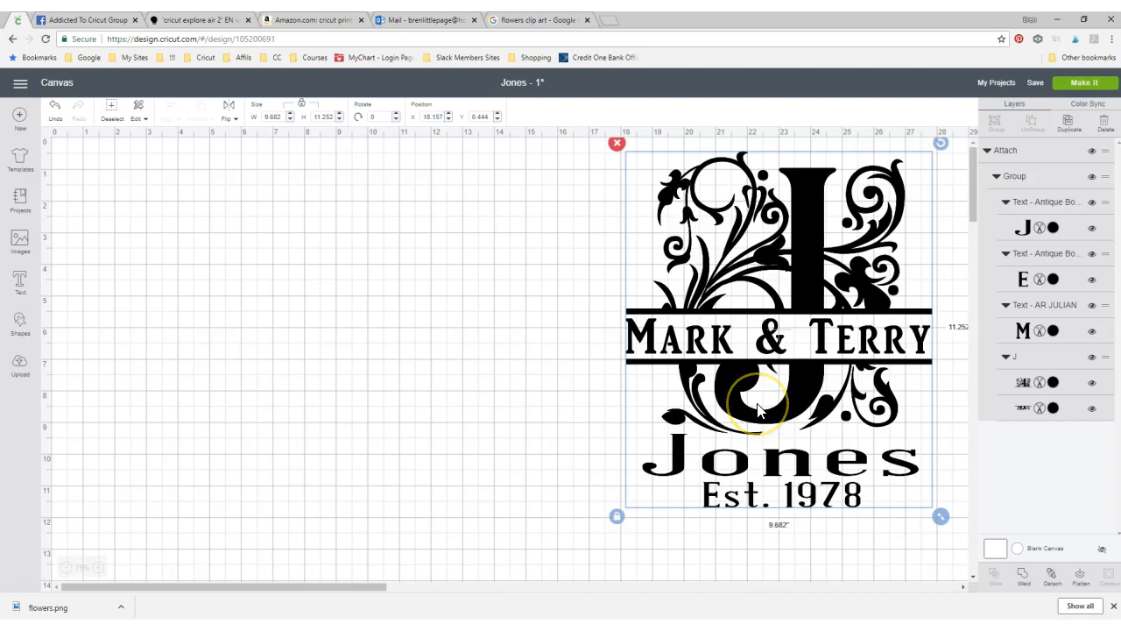
{"action": "mouse_move", "coordinate": [750, 406]}
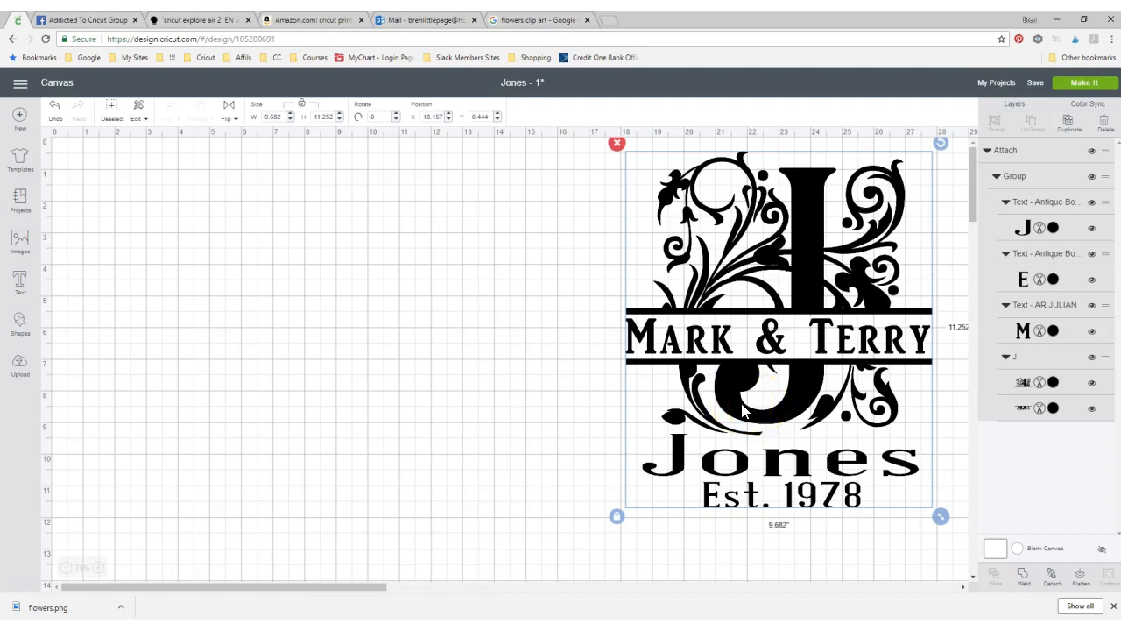
{"action": "mouse_move", "coordinate": [241, 399]}
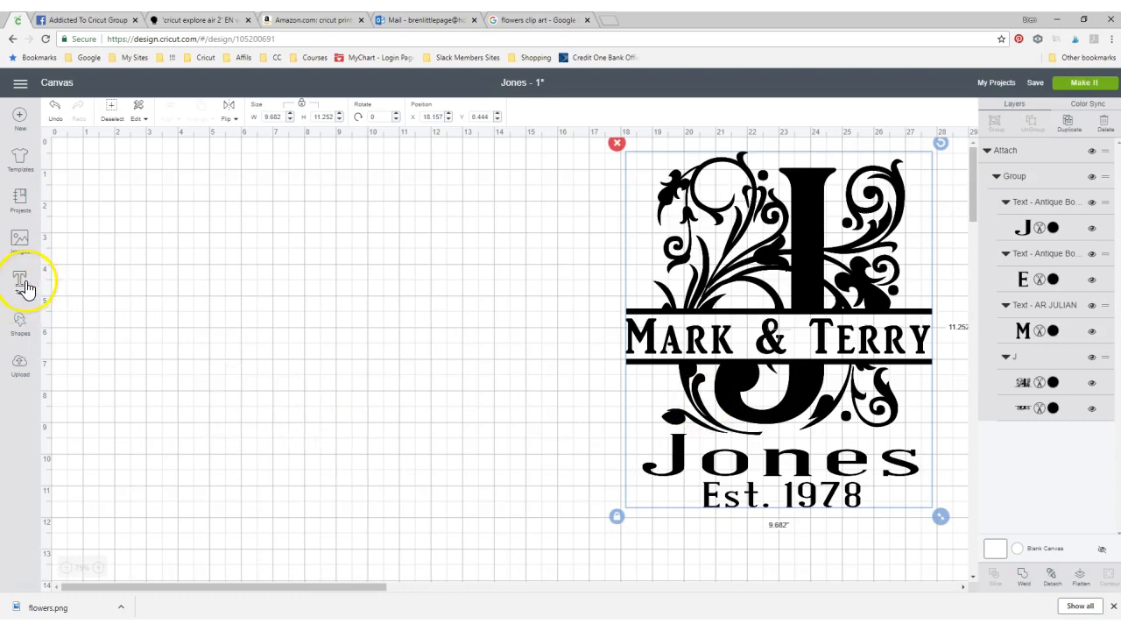
- Add a letter J text beside the Jones design and enlarge it
{"action": "left_click", "coordinate": [19, 279]}
{"action": "type", "text": "J"}
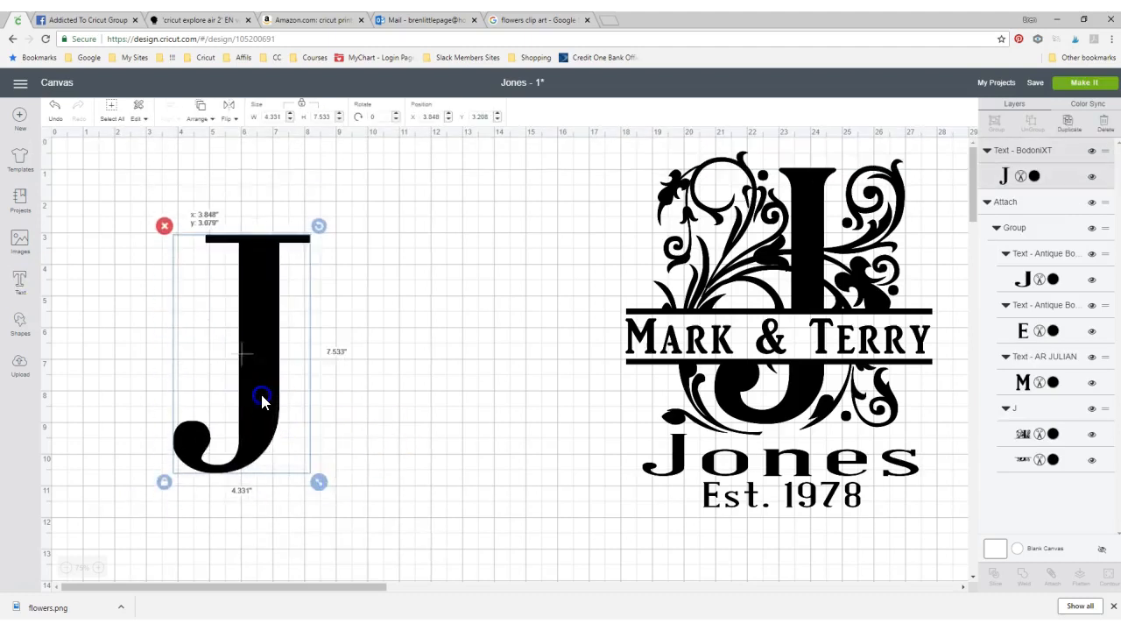
{"action": "left_click_drag", "start_coordinate": [319, 480], "coordinate": [343, 466]}
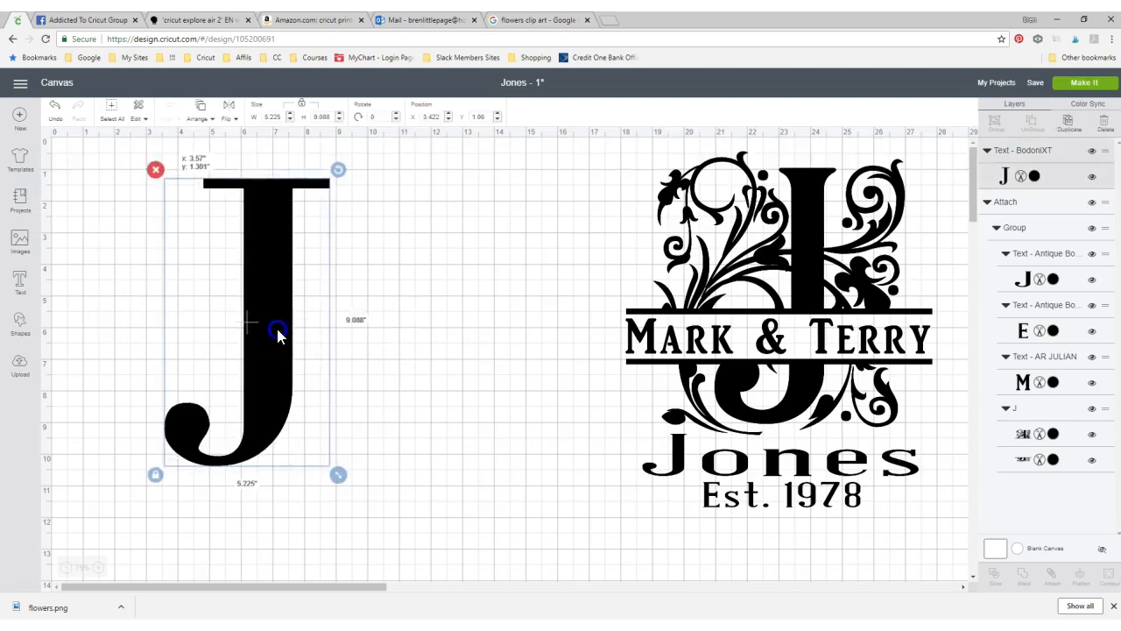
{"action": "left_click", "coordinate": [556, 261]}
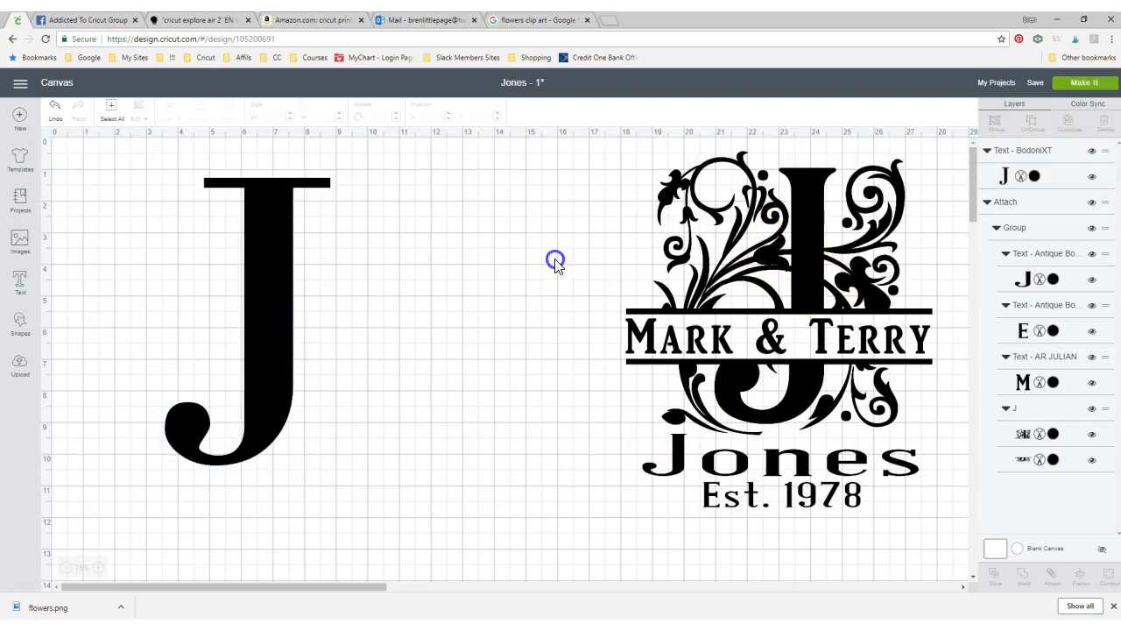
{"action": "left_click", "coordinate": [267, 298]}
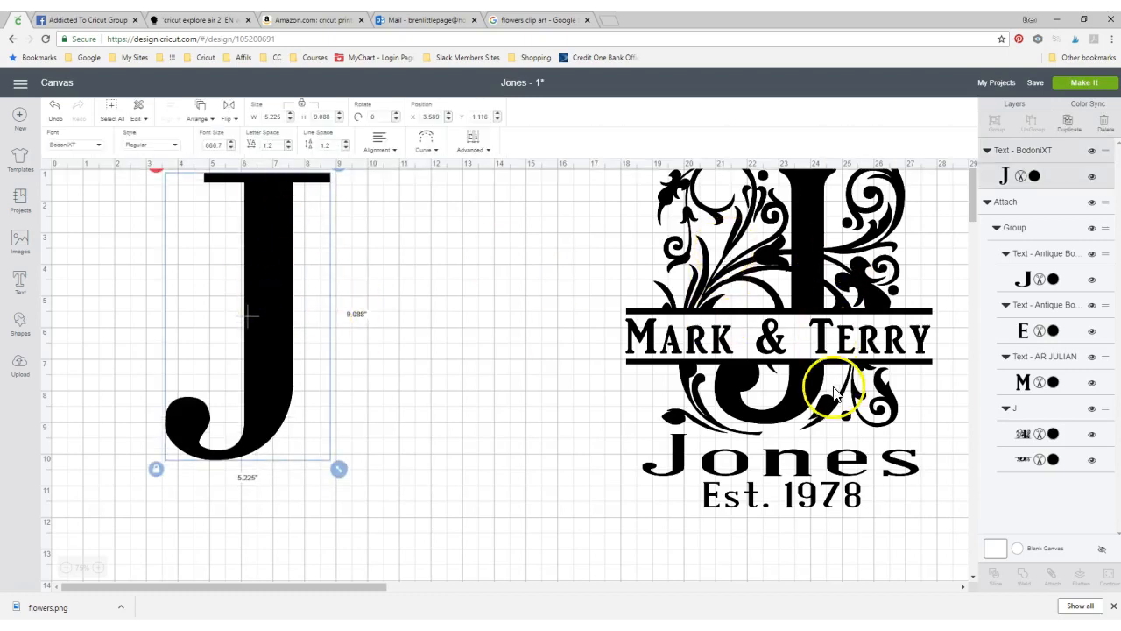
{"action": "mouse_move", "coordinate": [301, 512]}
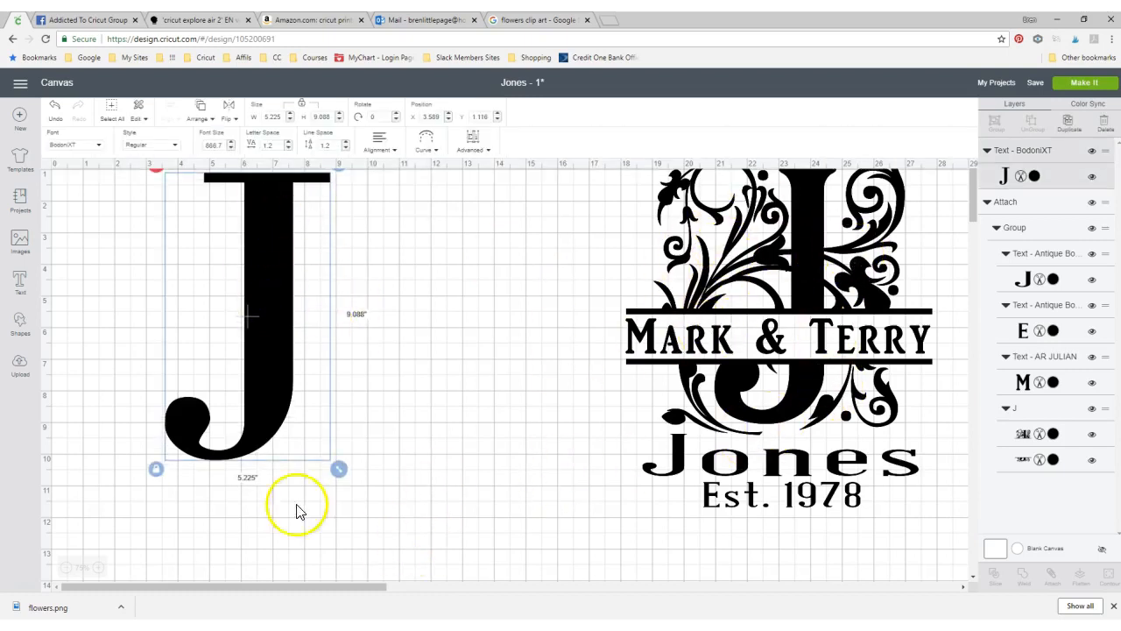
- Insert the uploaded flower clip art image onto the canvas
{"action": "left_click", "coordinate": [19, 362]}
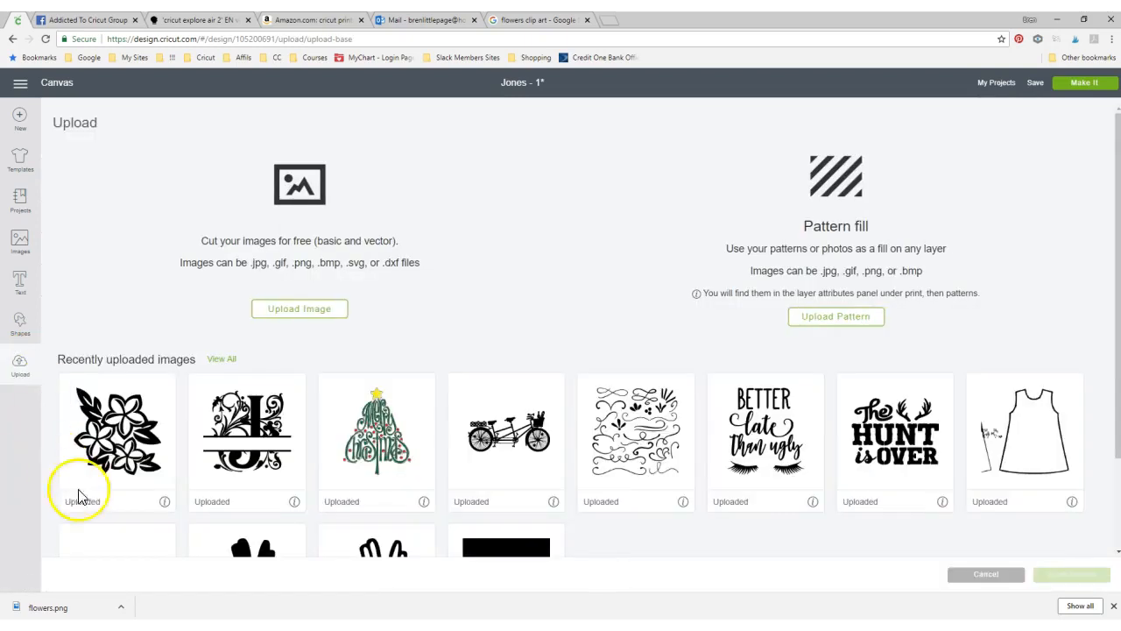
{"action": "left_click", "coordinate": [118, 429]}
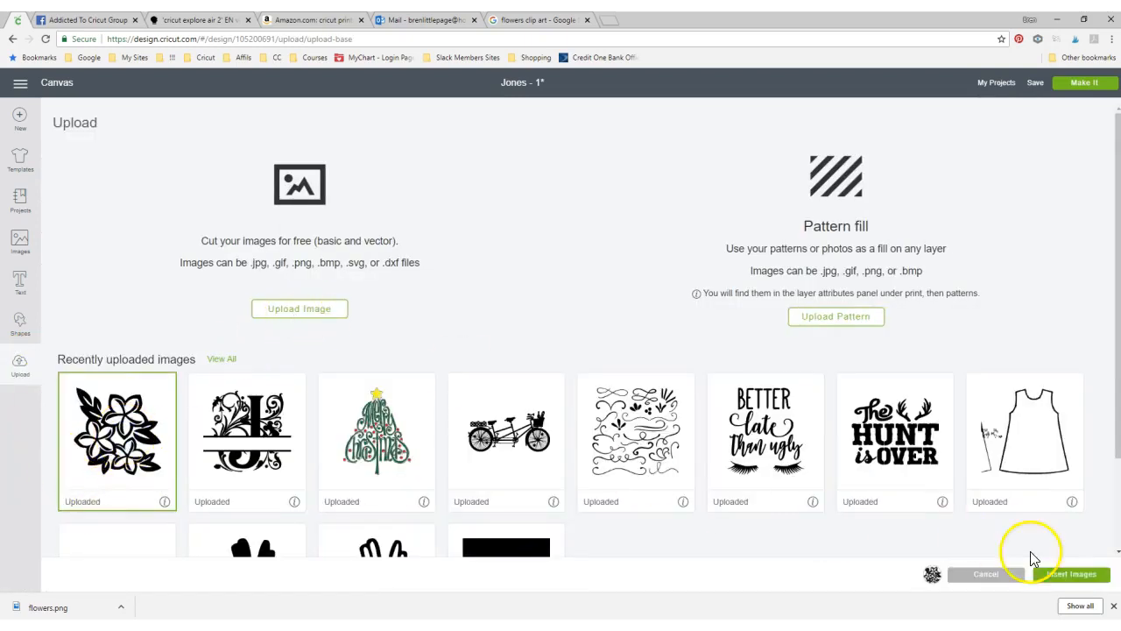
{"action": "left_click", "coordinate": [532, 19]}
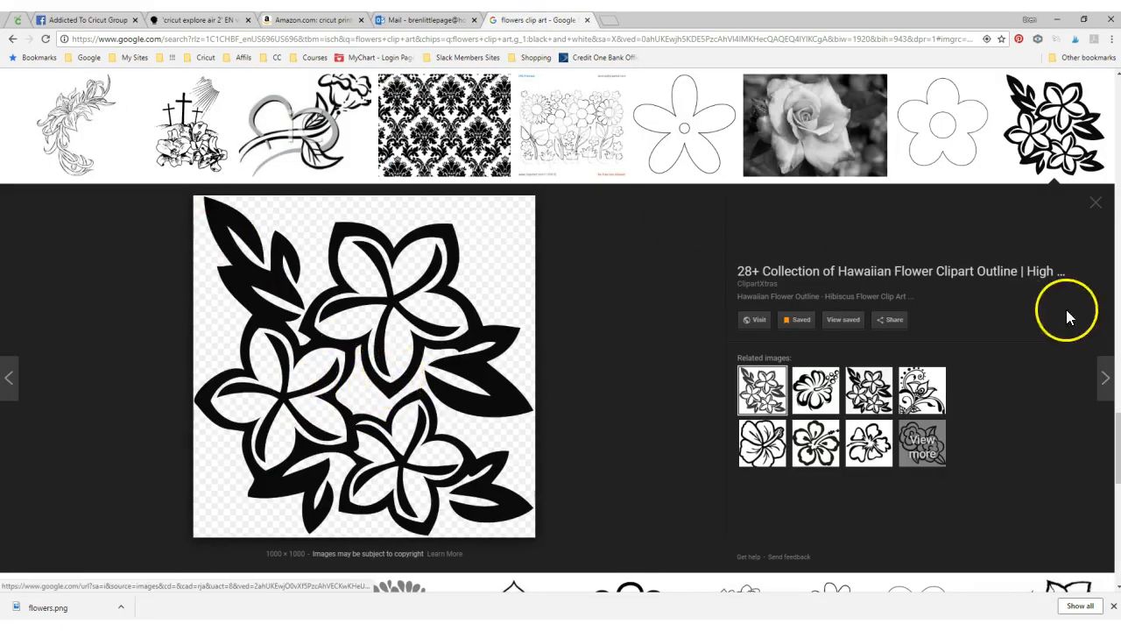
- Close the enlarged flower preview to return to the clip art results grid
{"action": "left_click", "coordinate": [1095, 203]}
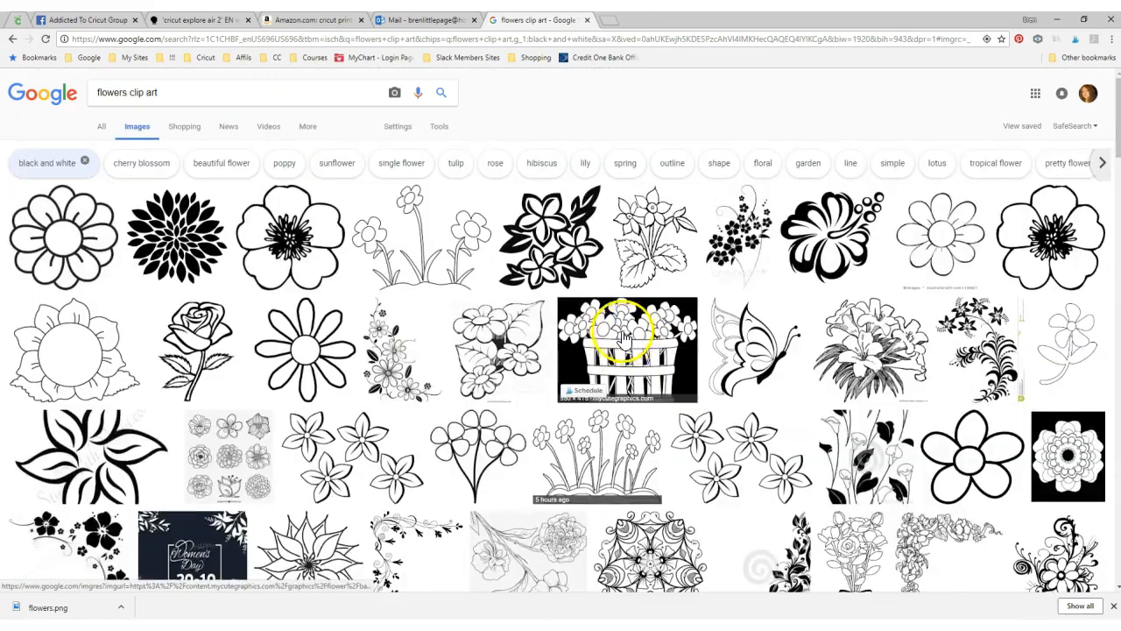
{"action": "mouse_move", "coordinate": [43, 167]}
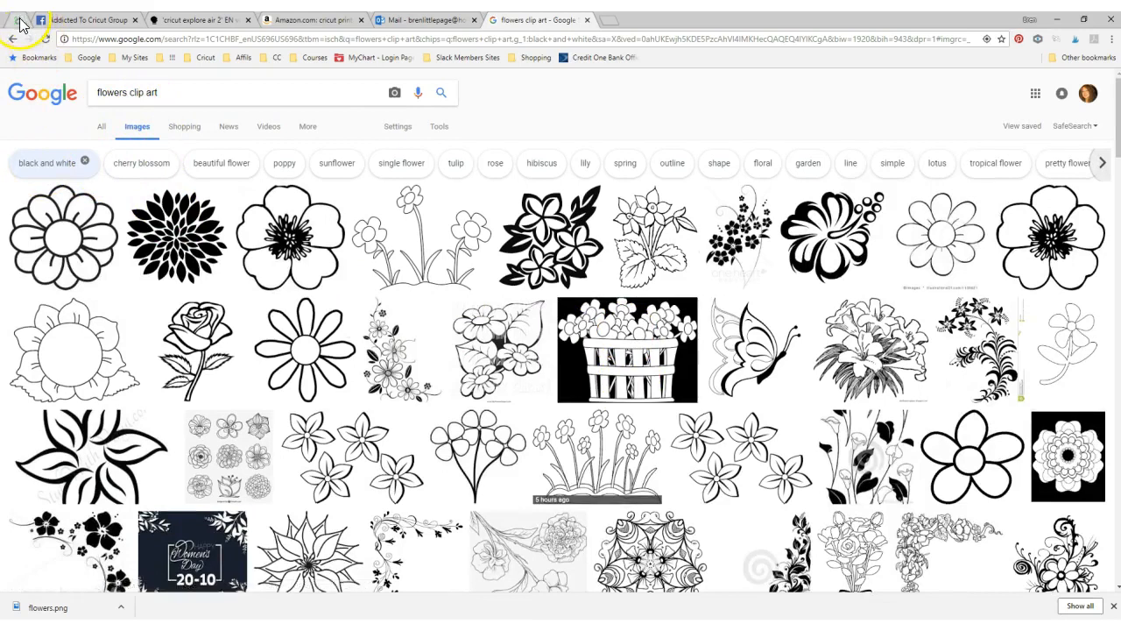
- Move the flower clip art over the left of the J and mirror it horizontally
{"action": "left_click", "coordinate": [535, 20]}
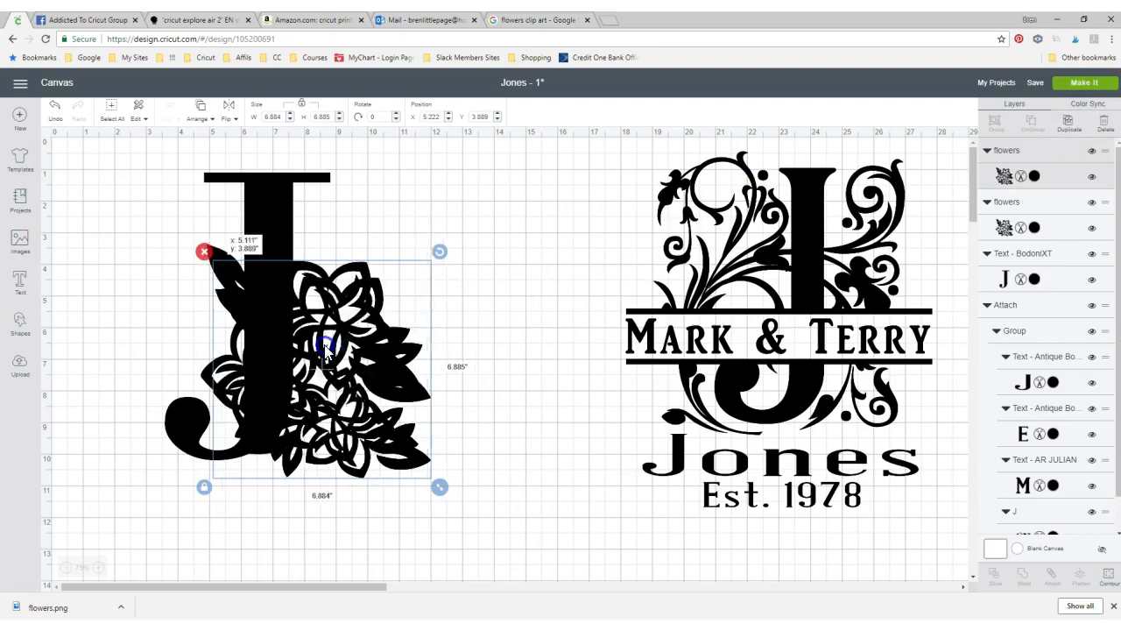
{"action": "left_click_drag", "start_coordinate": [324, 350], "coordinate": [184, 192]}
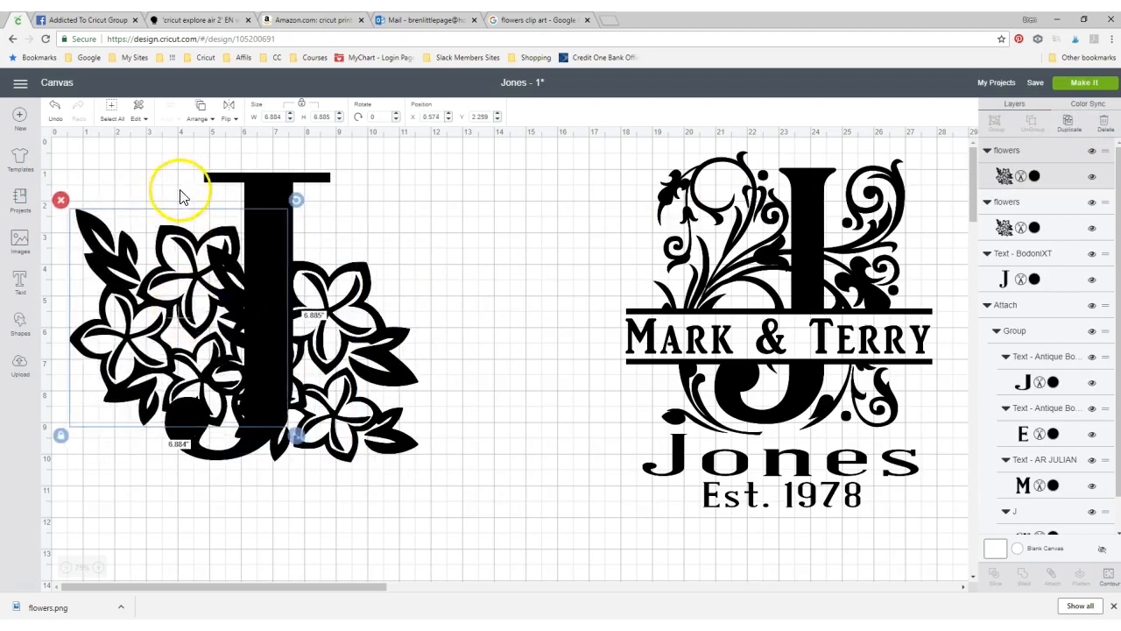
{"action": "mouse_move", "coordinate": [228, 130]}
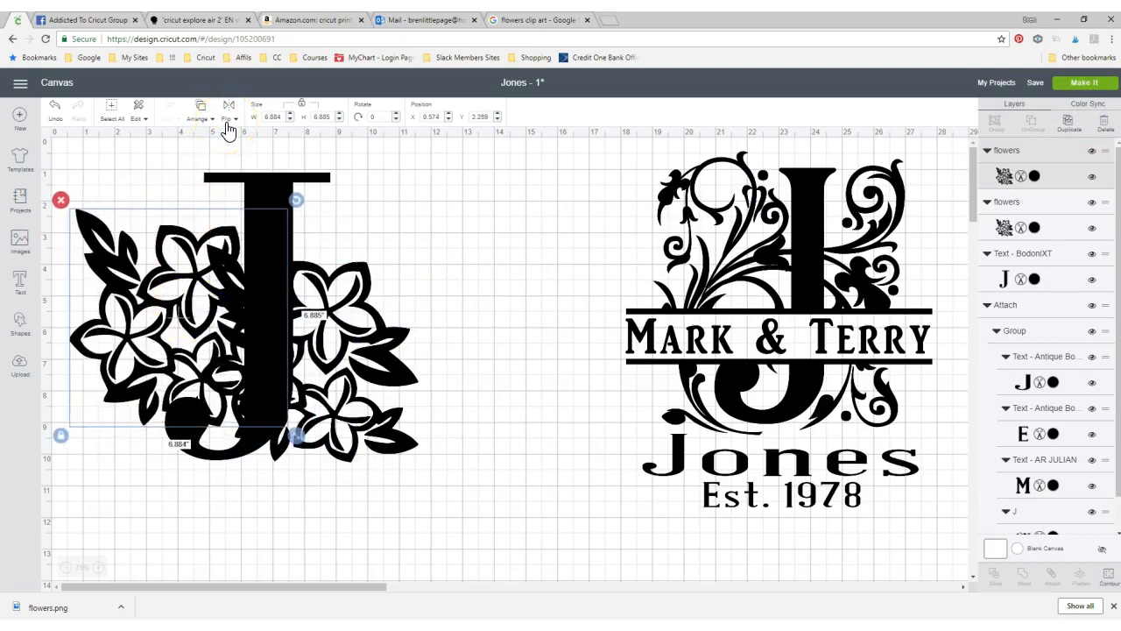
{"action": "left_click", "coordinate": [225, 140]}
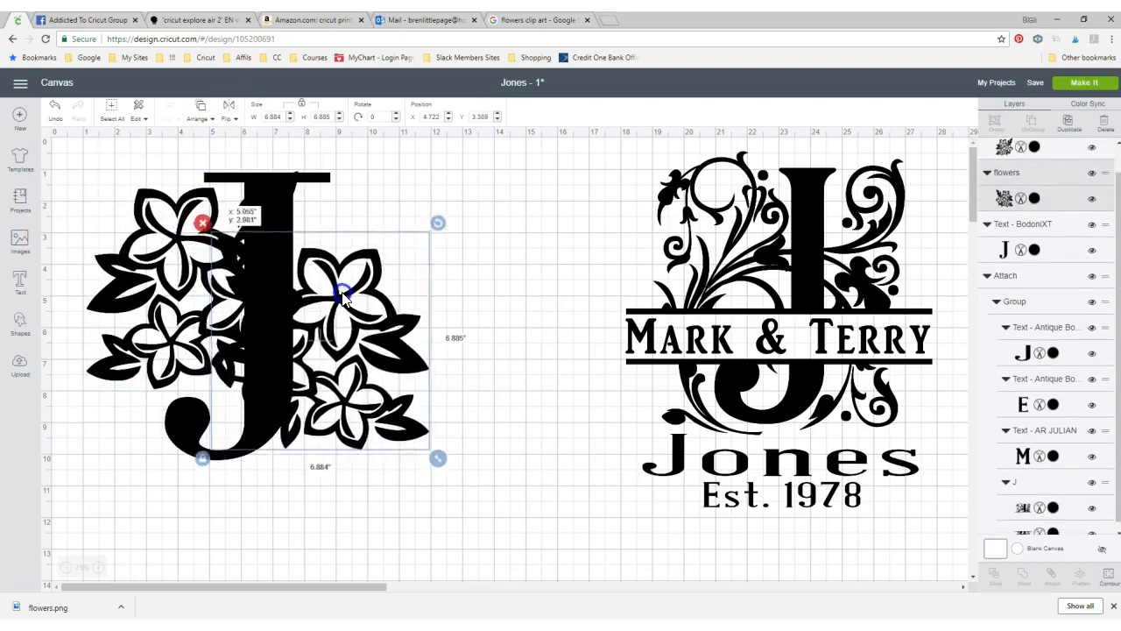
- Nudge the flower cluster into place beside the J and deselect it
{"action": "left_click_drag", "start_coordinate": [342, 294], "coordinate": [330, 280]}
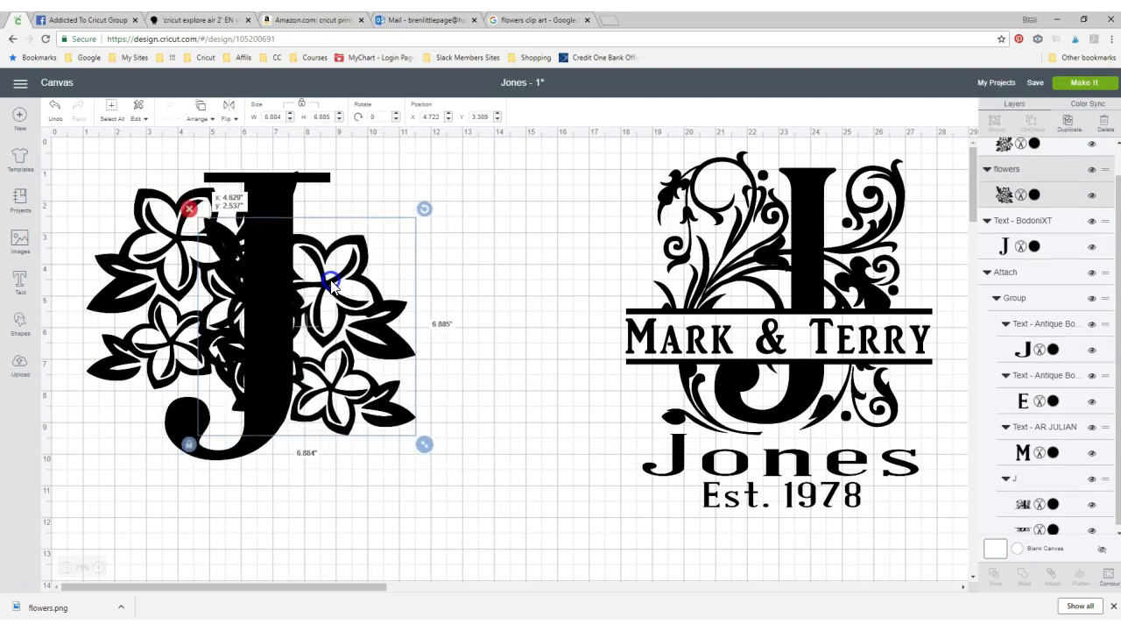
{"action": "left_click_drag", "start_coordinate": [331, 280], "coordinate": [347, 289]}
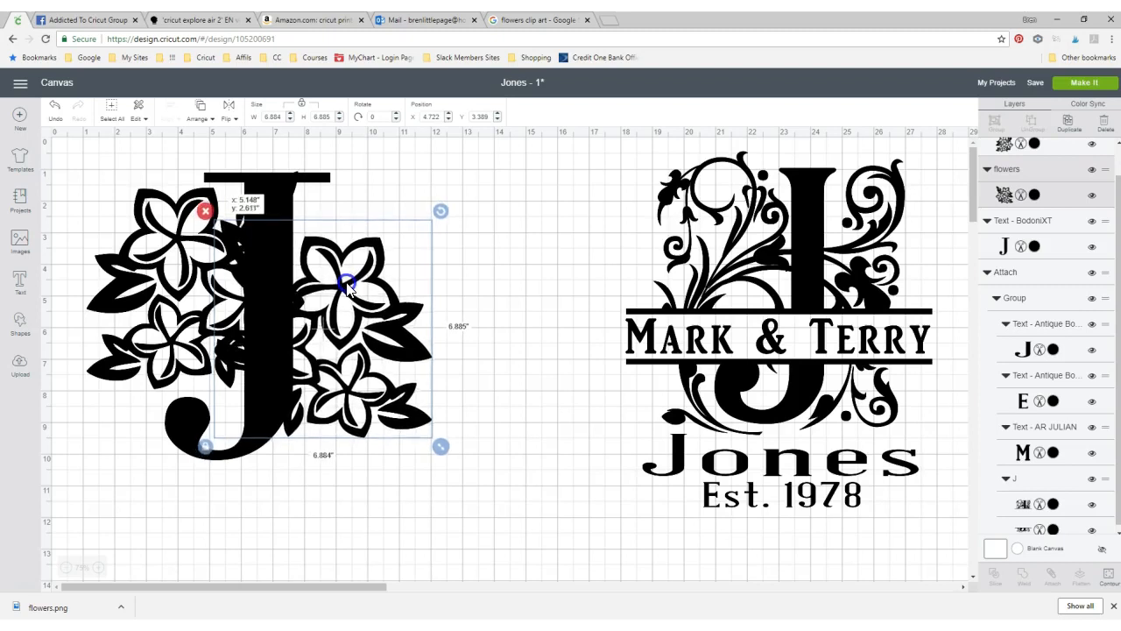
{"action": "left_click_drag", "start_coordinate": [349, 283], "coordinate": [348, 290]}
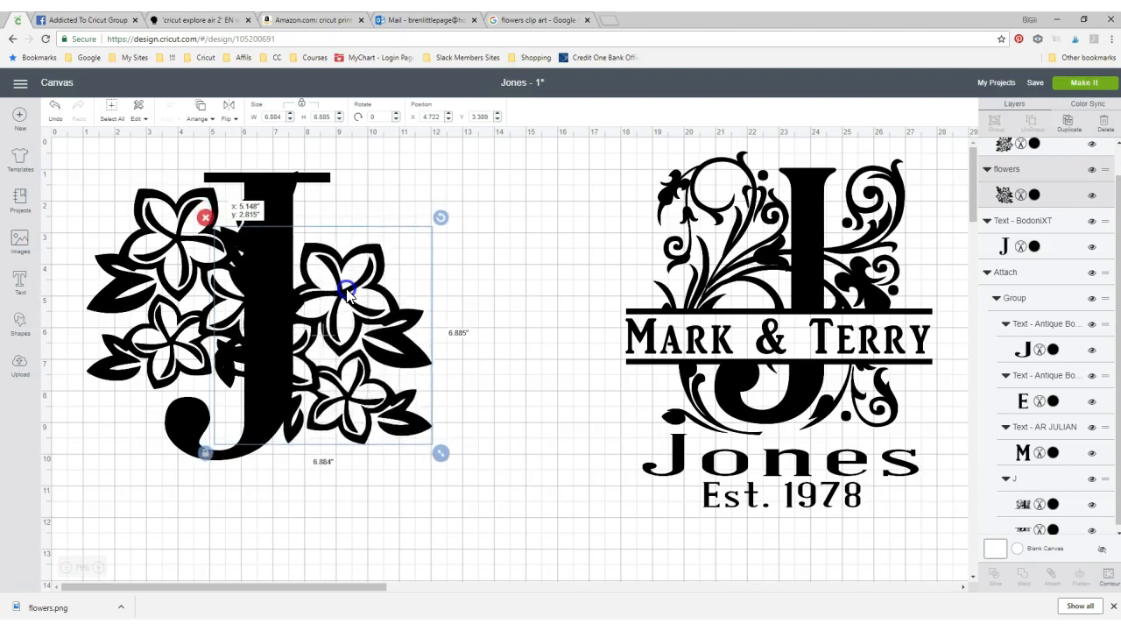
{"action": "left_click", "coordinate": [402, 511]}
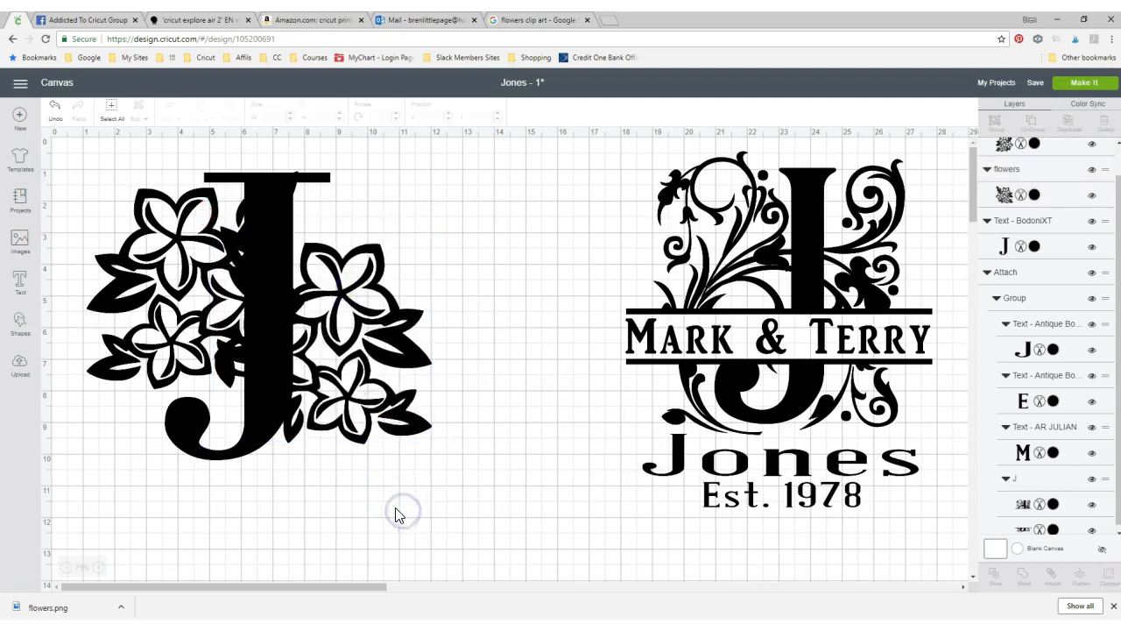
{"action": "mouse_move", "coordinate": [179, 442]}
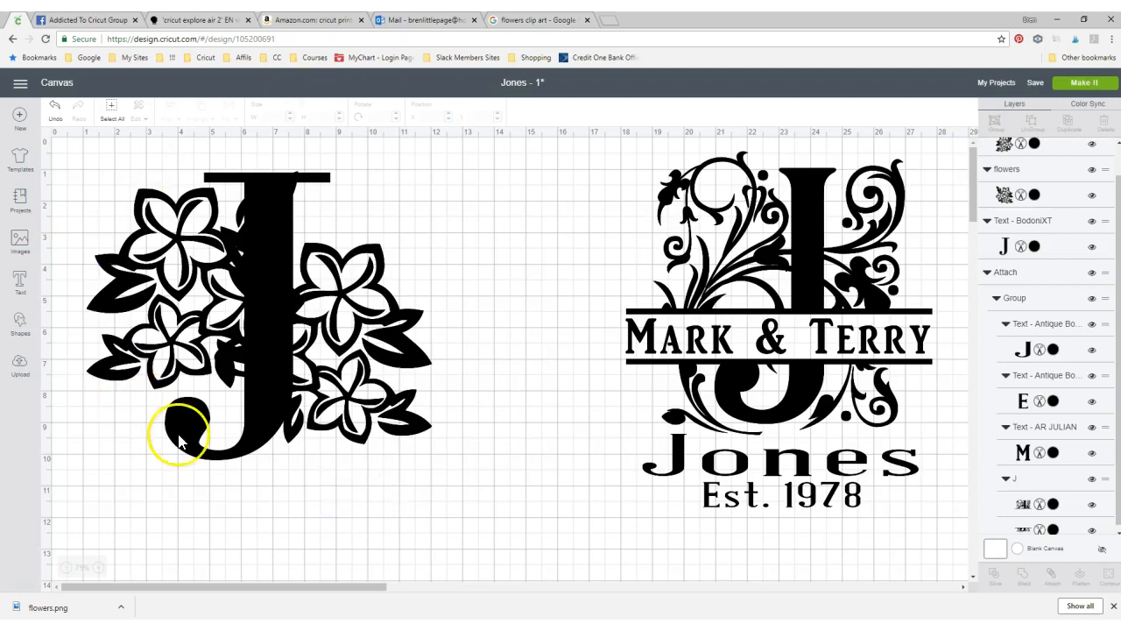
{"action": "mouse_move", "coordinate": [301, 498]}
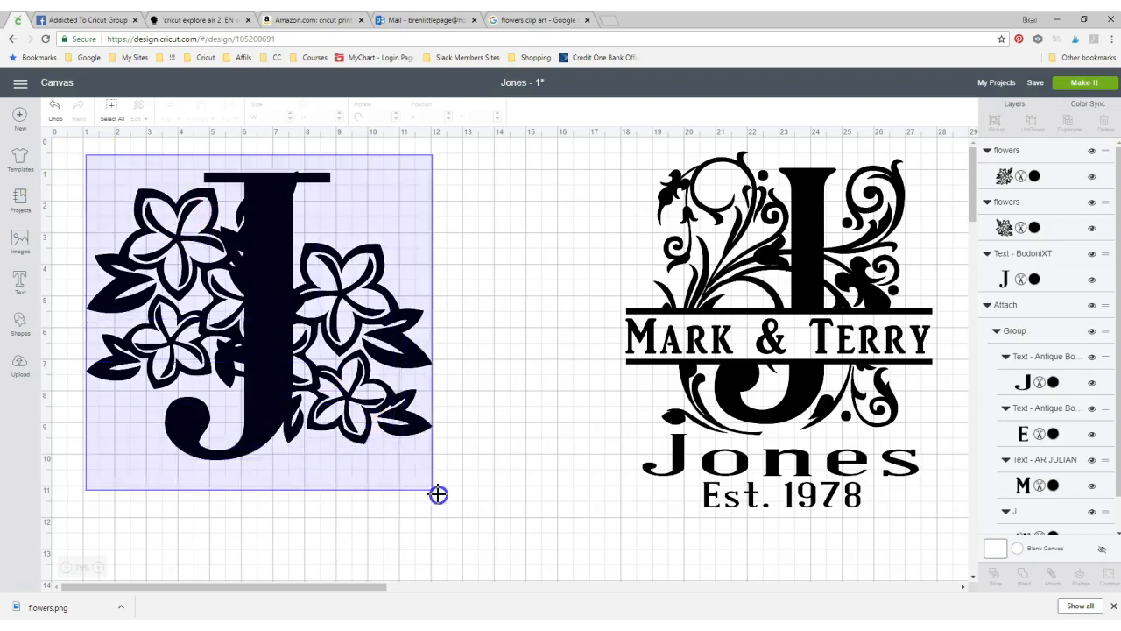
- Weld the J and flower clusters into one shape
{"action": "left_click", "coordinate": [259, 315]}
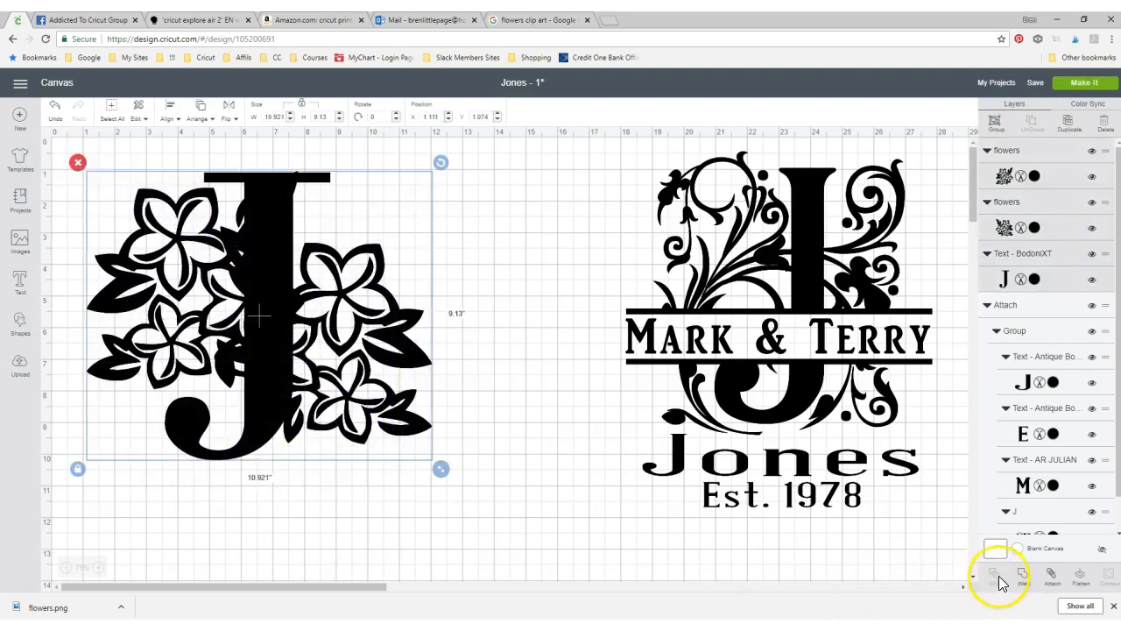
{"action": "mouse_move", "coordinate": [552, 455]}
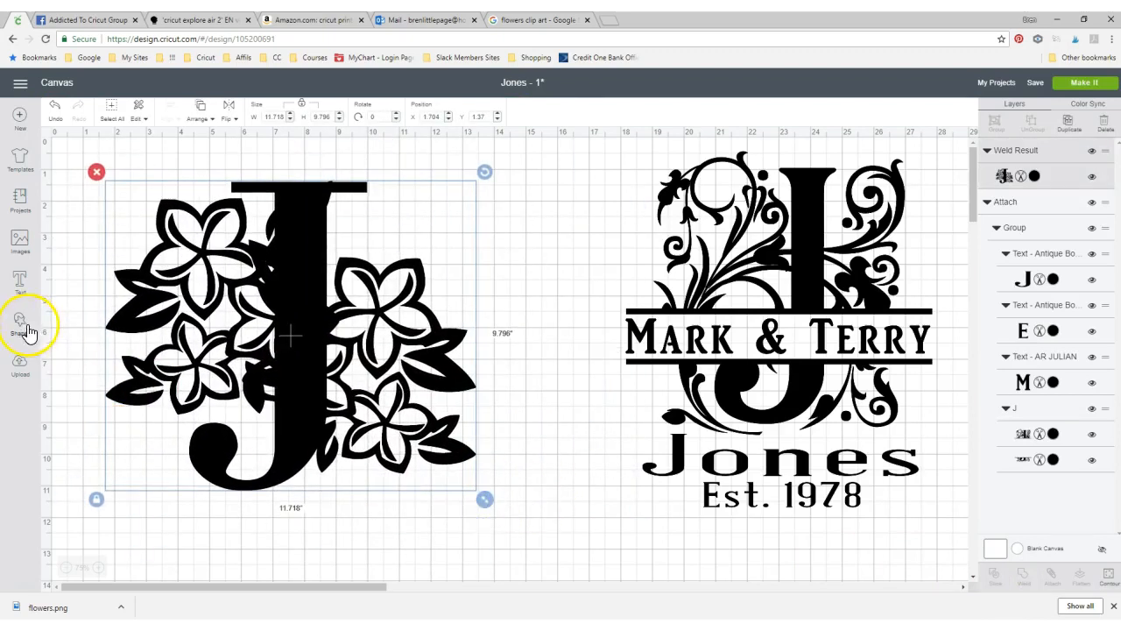
- Add a square and stretch it into a wide bar across the middle of the J
{"action": "left_click", "coordinate": [19, 324]}
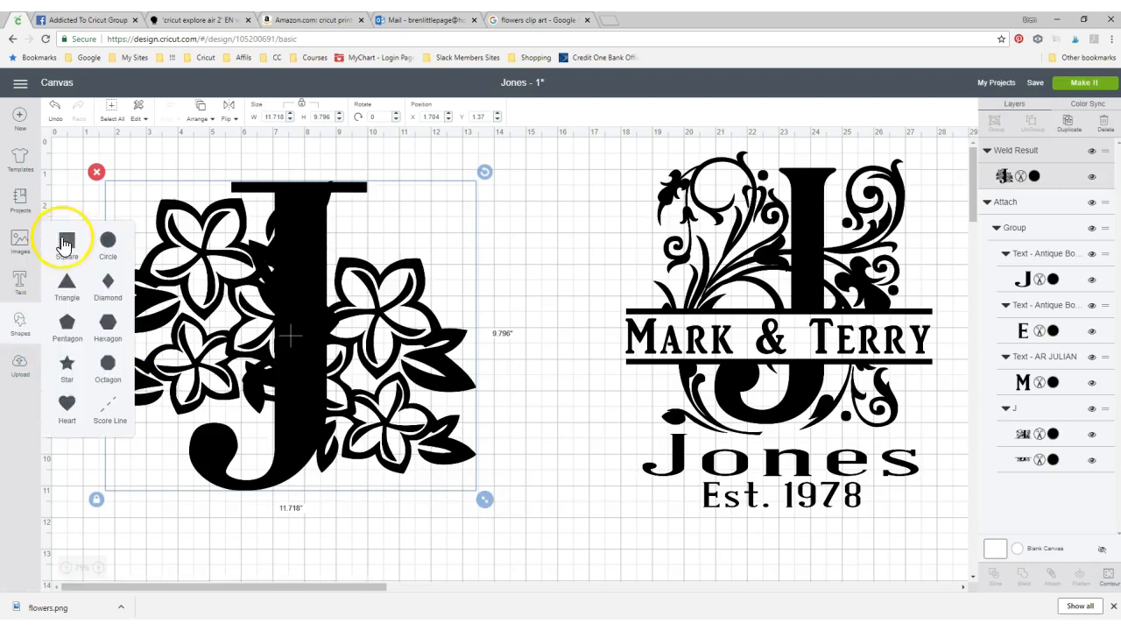
{"action": "left_click", "coordinate": [66, 241]}
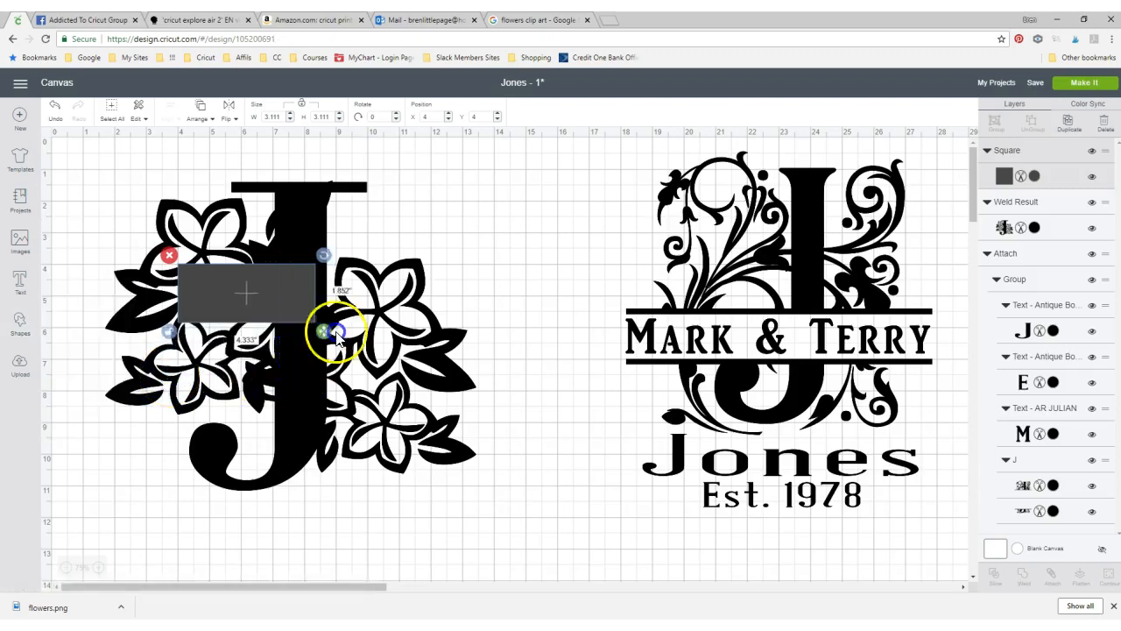
{"action": "left_click_drag", "start_coordinate": [336, 331], "coordinate": [525, 331]}
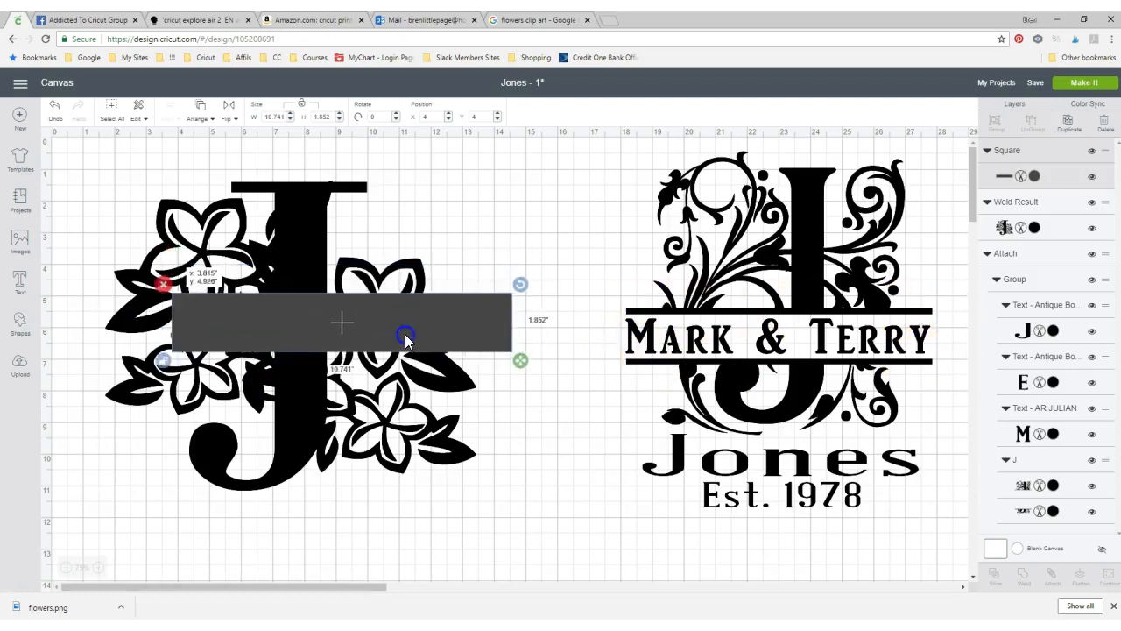
{"action": "left_click_drag", "start_coordinate": [520, 361], "coordinate": [525, 393]}
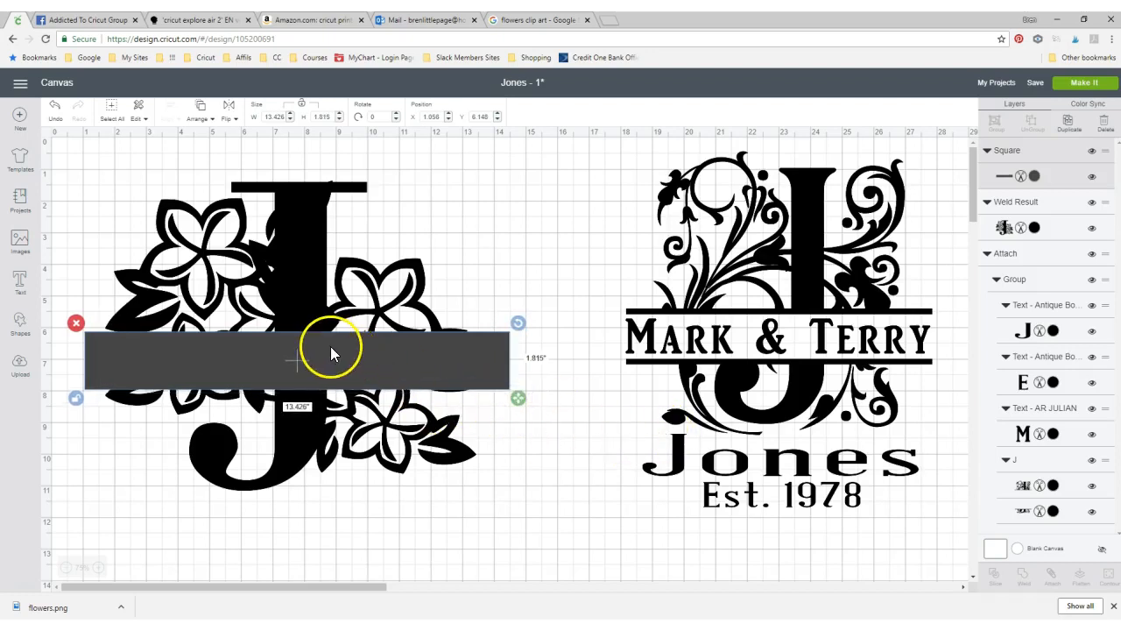
{"action": "mouse_move", "coordinate": [494, 342]}
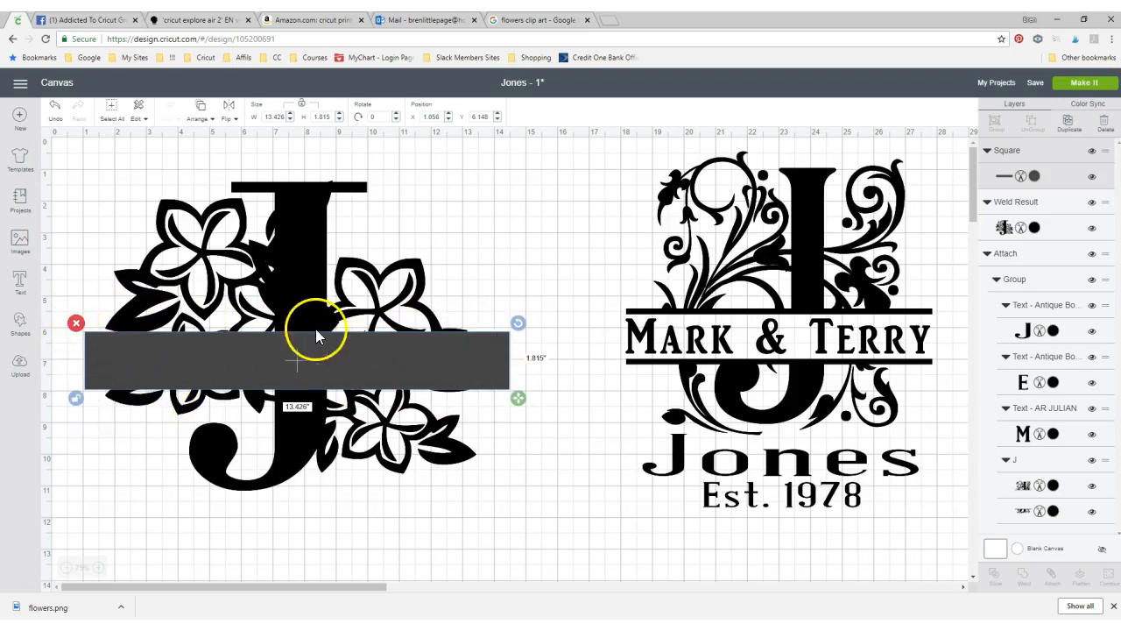
{"action": "mouse_move", "coordinate": [489, 366]}
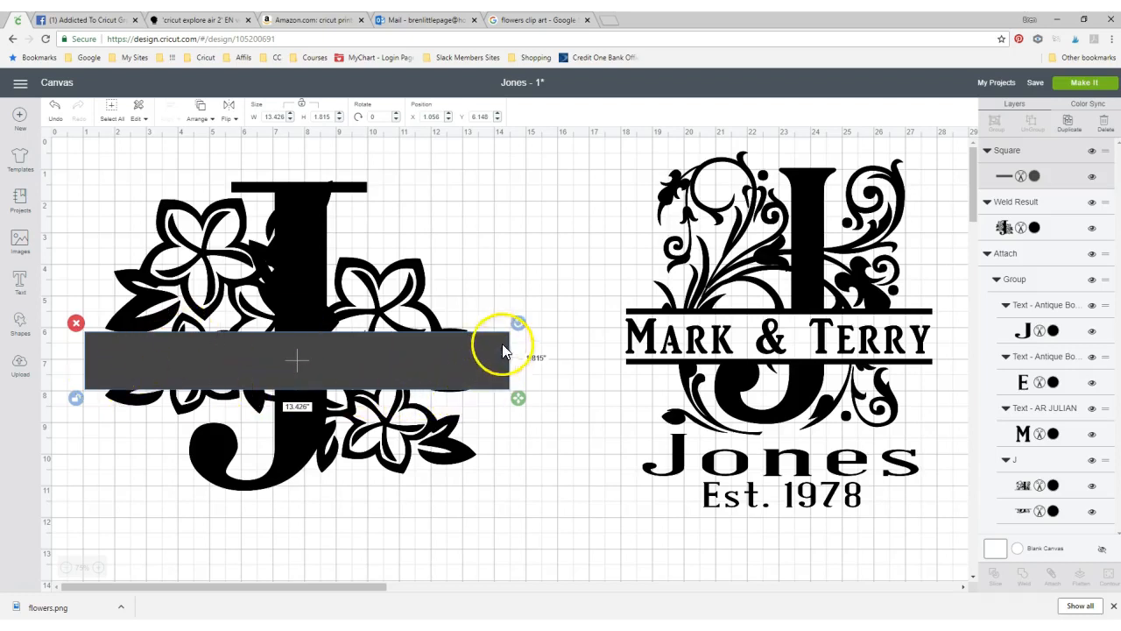
{"action": "mouse_move", "coordinate": [210, 350]}
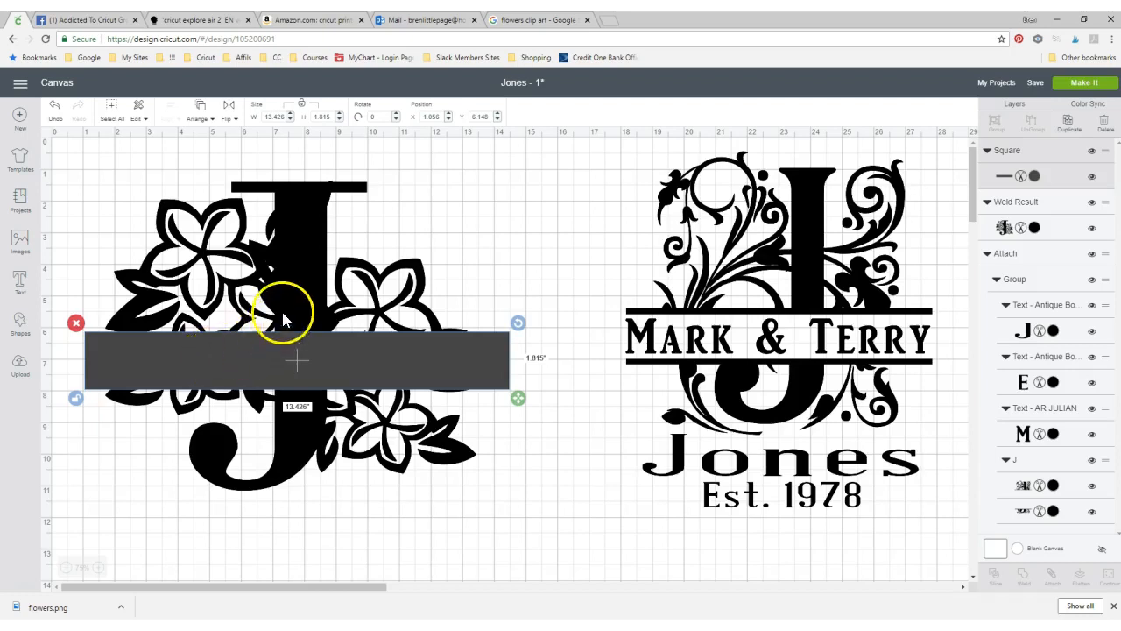
{"action": "mouse_move", "coordinate": [295, 284]}
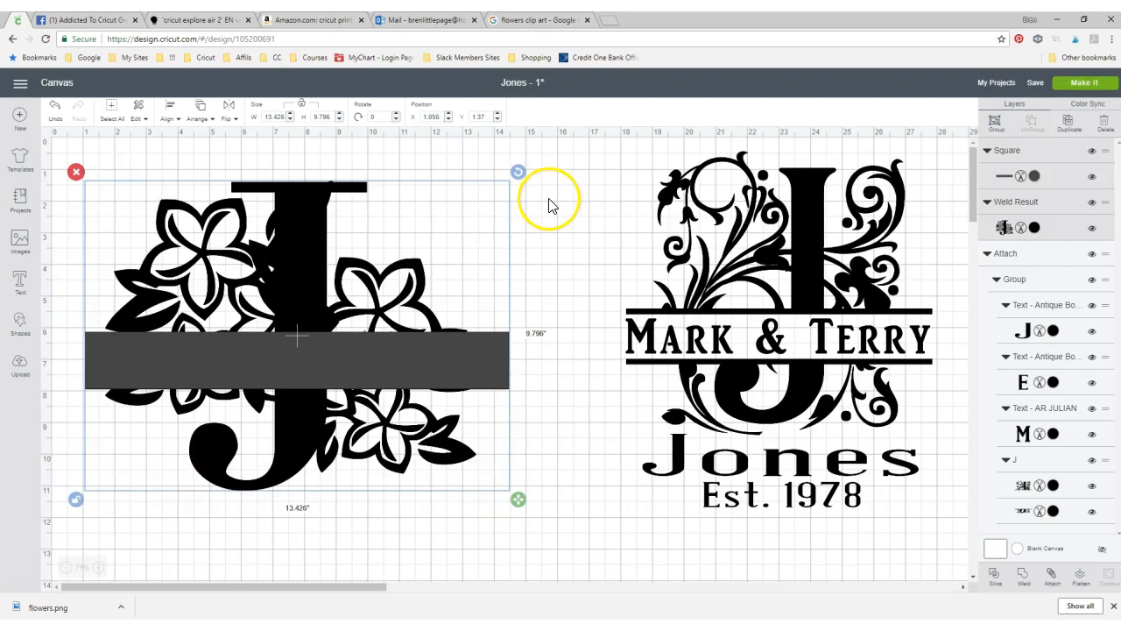
{"action": "mouse_move", "coordinate": [999, 596]}
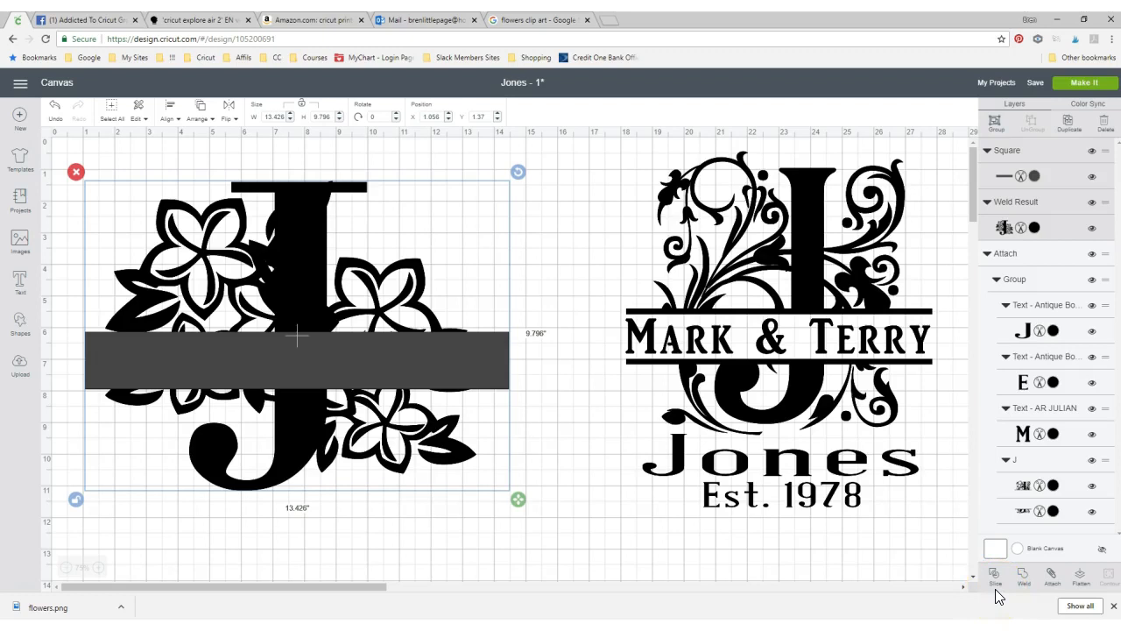
{"action": "mouse_move", "coordinate": [995, 579]}
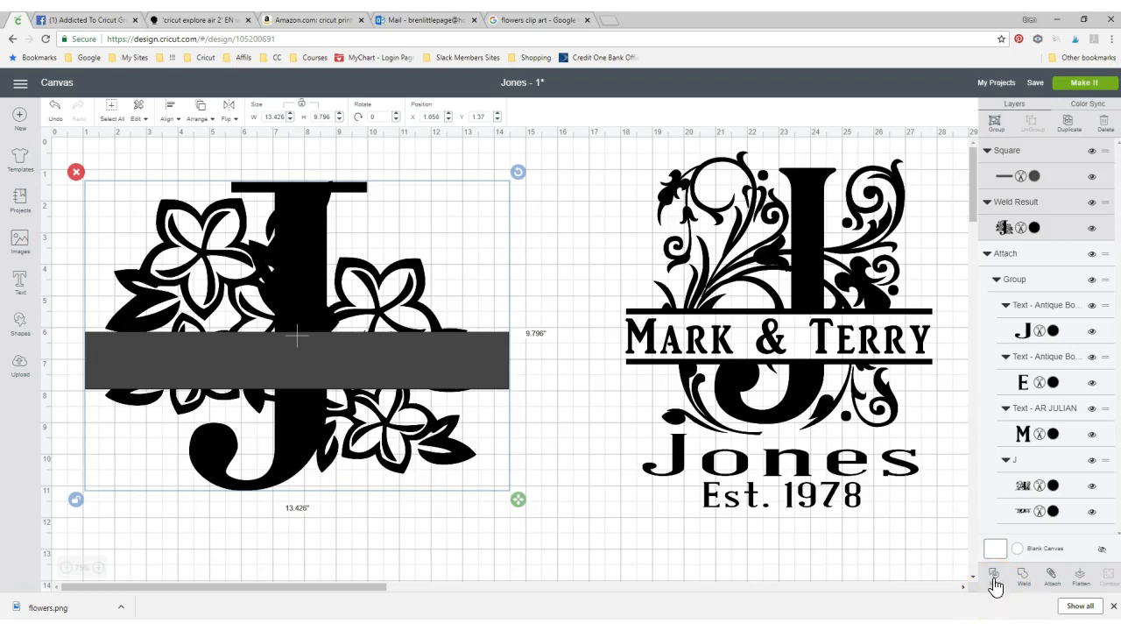
- Slice the bar against the welded flower J to cut the horizontal gap
{"action": "left_click", "coordinate": [995, 576]}
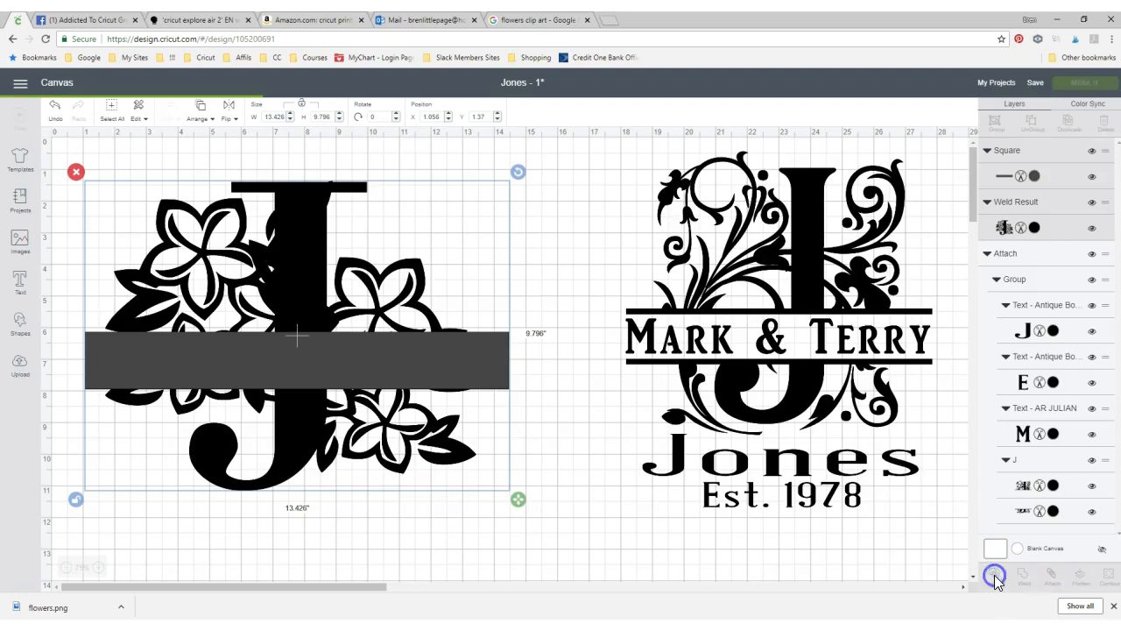
{"action": "left_click", "coordinate": [995, 575]}
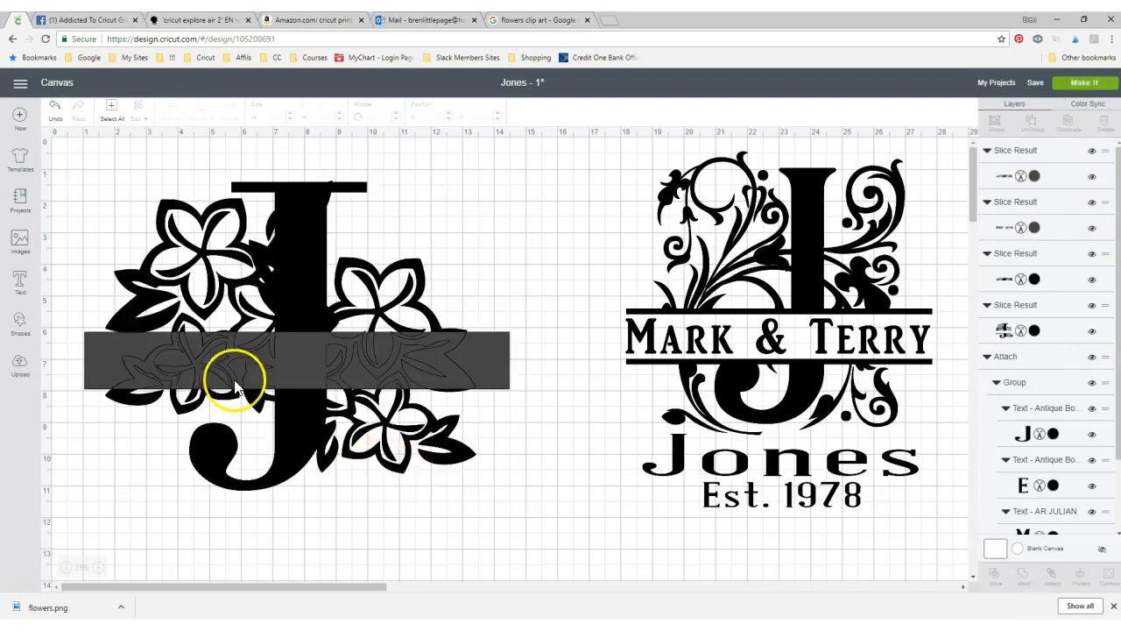
{"action": "mouse_move", "coordinate": [114, 354]}
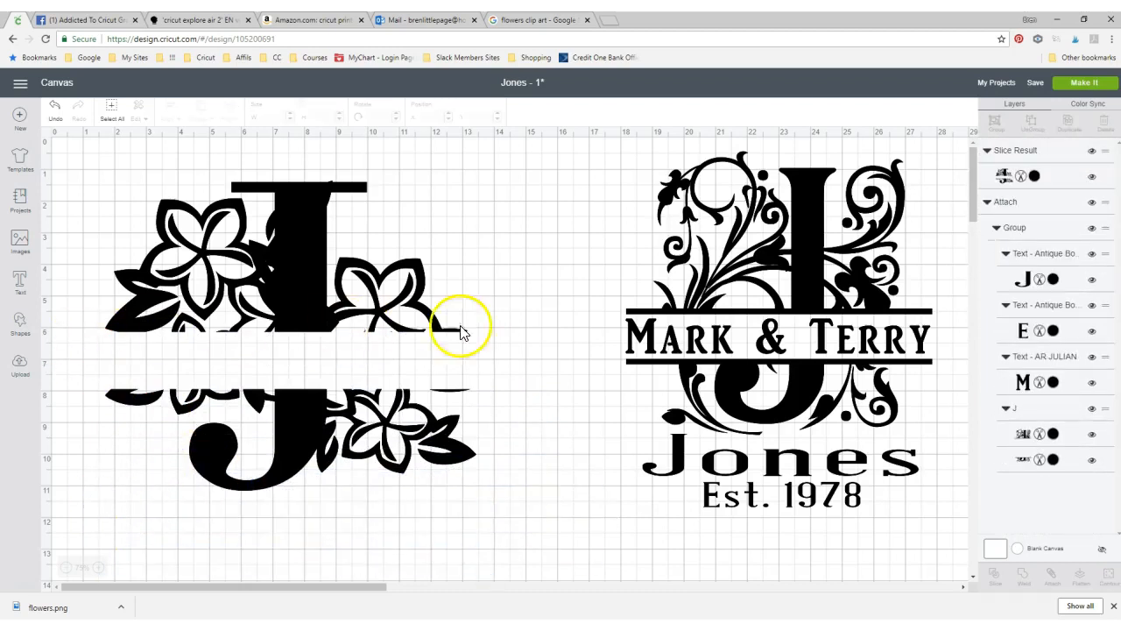
{"action": "mouse_move", "coordinate": [744, 369]}
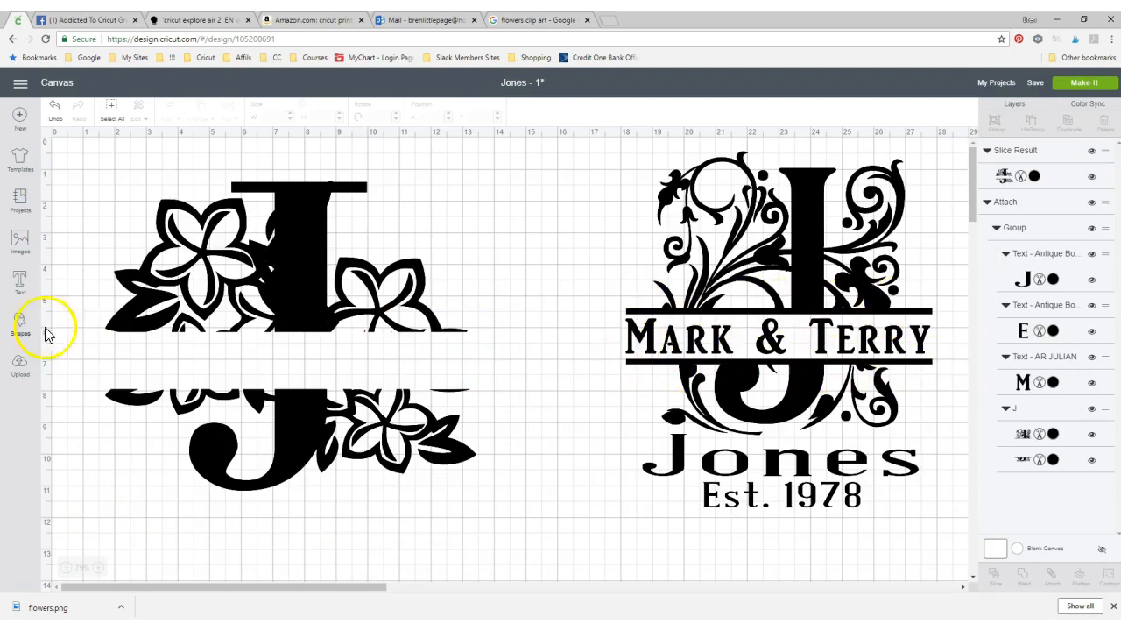
- Add a square and flatten it into a thin bar spanning the monogram's width
{"action": "left_click", "coordinate": [19, 322]}
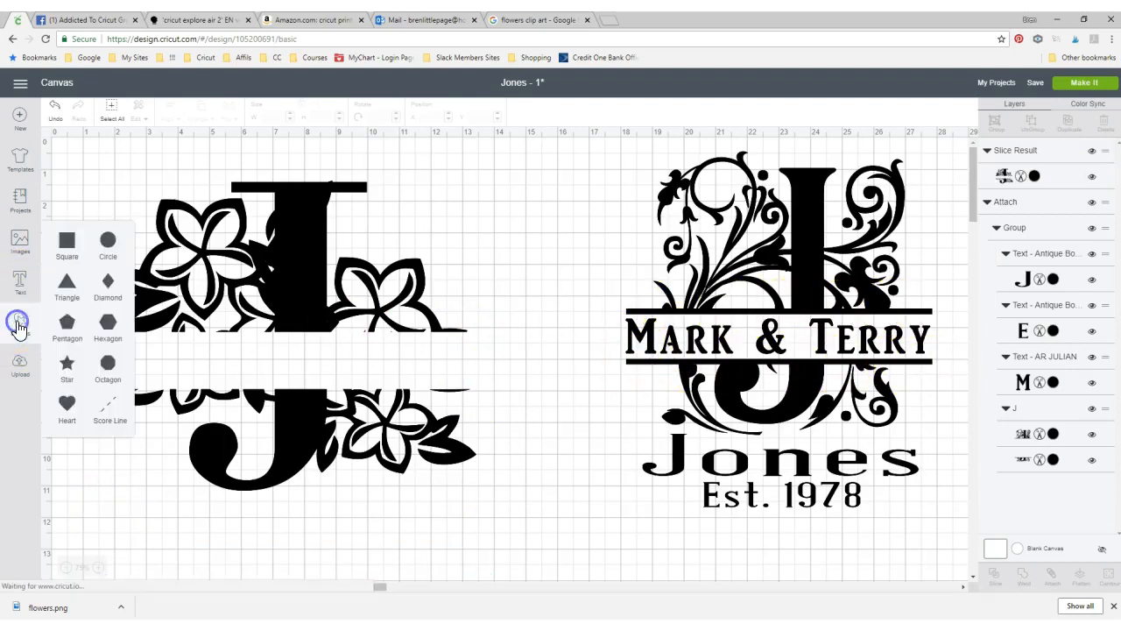
{"action": "left_click", "coordinate": [67, 240]}
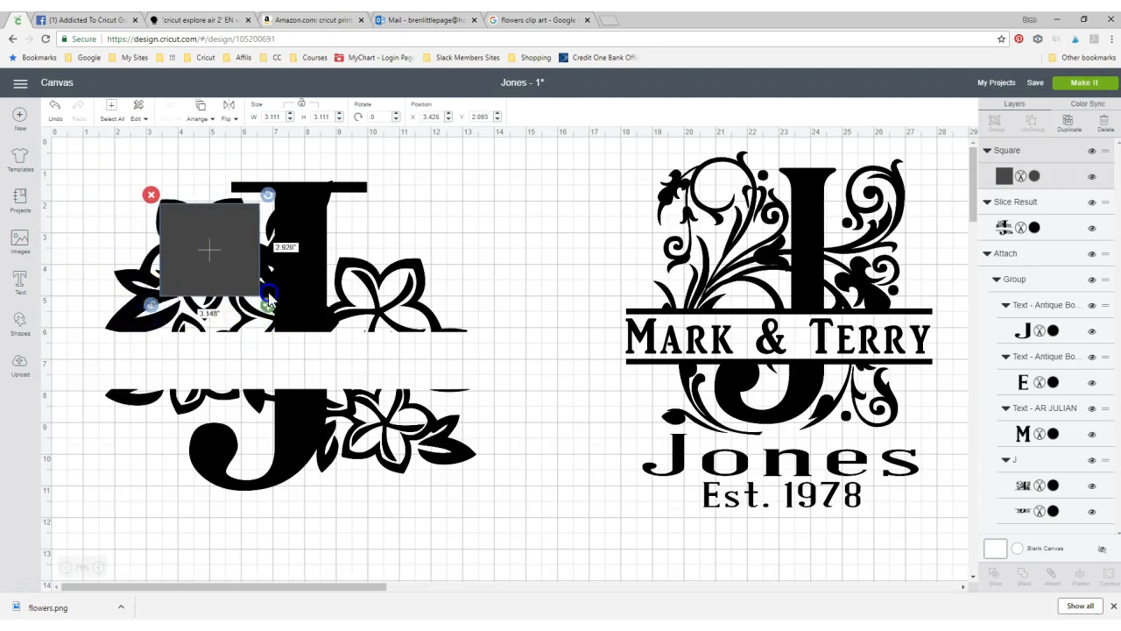
{"action": "left_click_drag", "start_coordinate": [269, 298], "coordinate": [538, 220]}
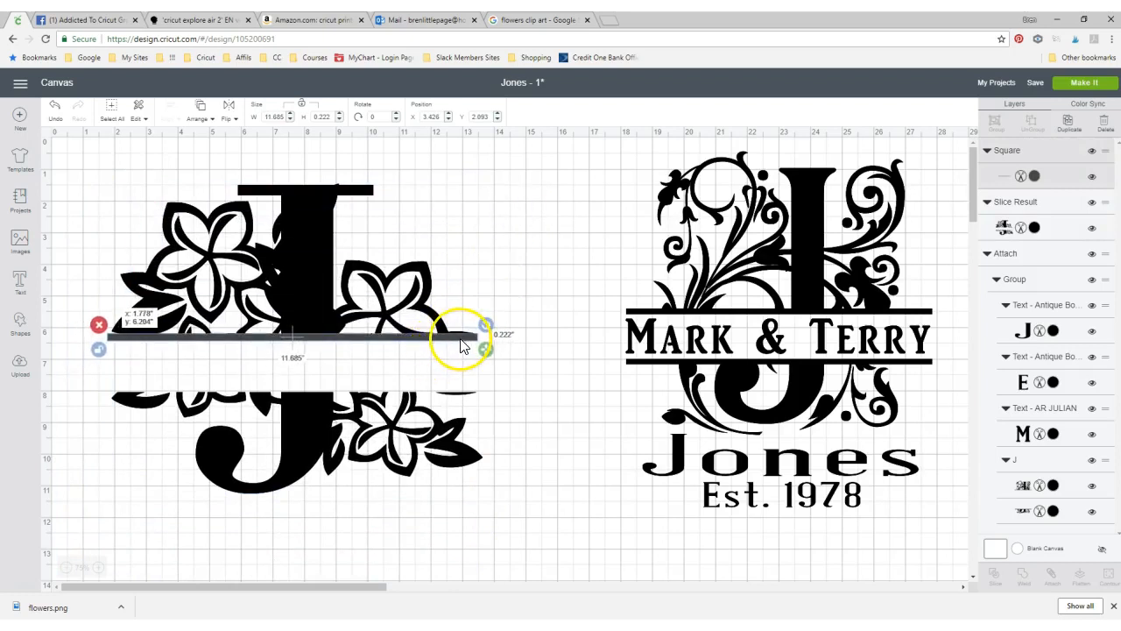
{"action": "left_click_drag", "start_coordinate": [463, 344], "coordinate": [484, 350]}
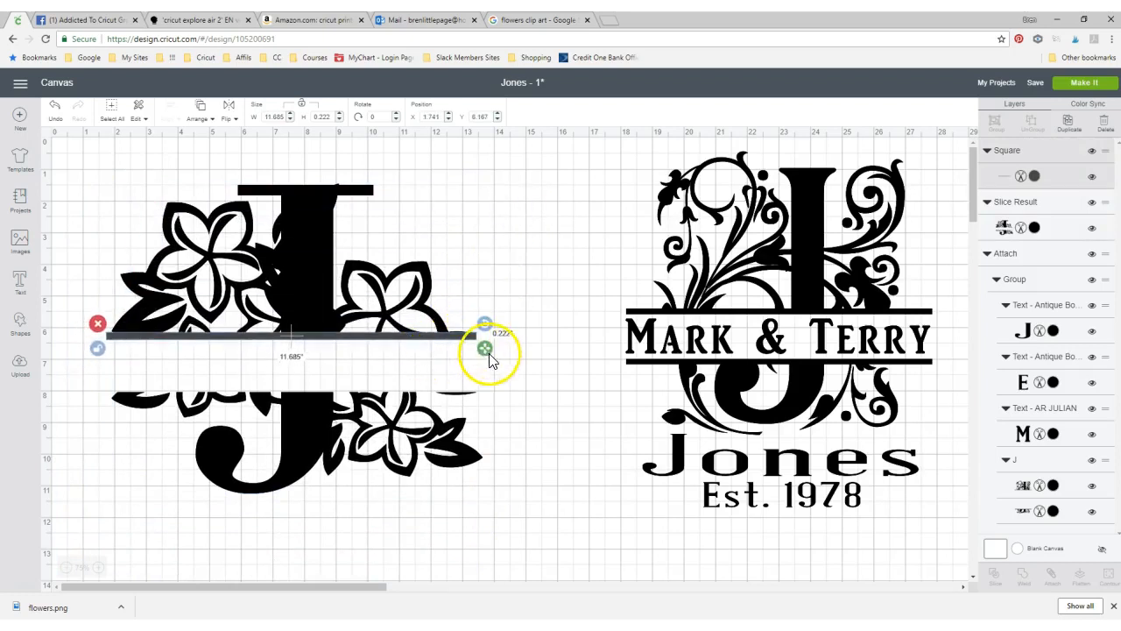
{"action": "left_click_drag", "start_coordinate": [484, 347], "coordinate": [525, 354]}
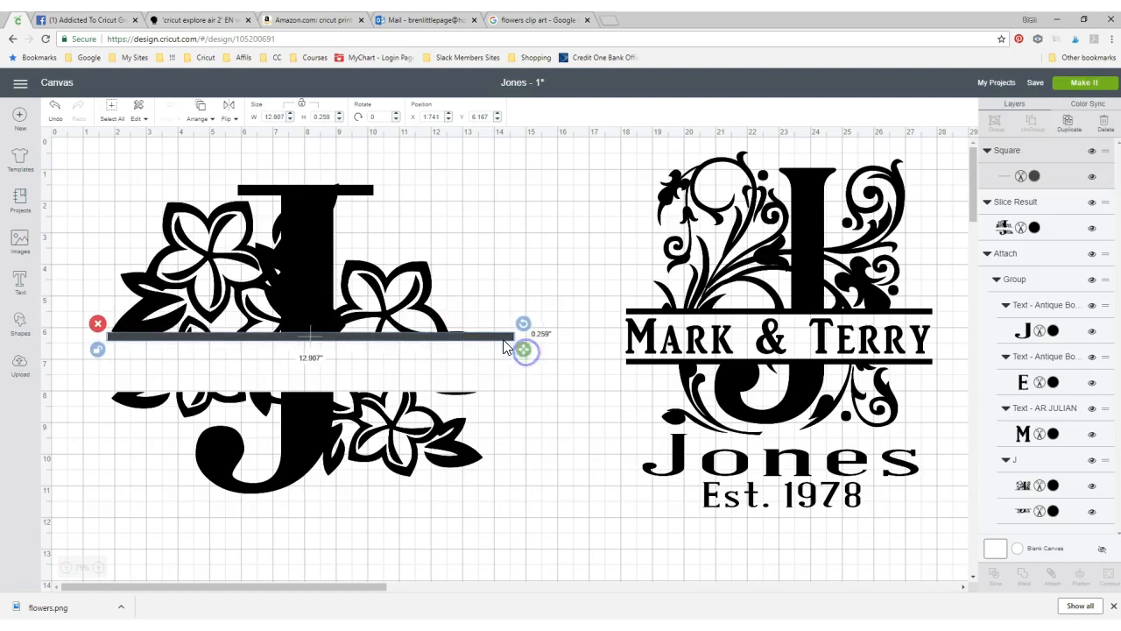
{"action": "left_click_drag", "start_coordinate": [522, 349], "coordinate": [484, 342]}
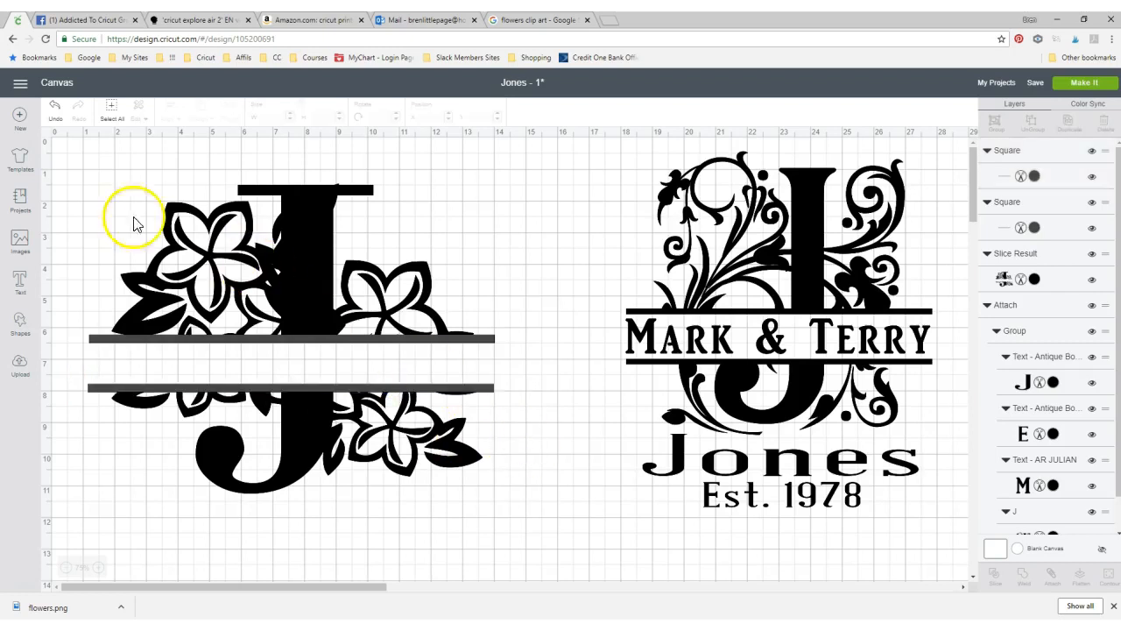
- Weld the bars onto the split J and scale the result down slightly
{"action": "left_click", "coordinate": [263, 332]}
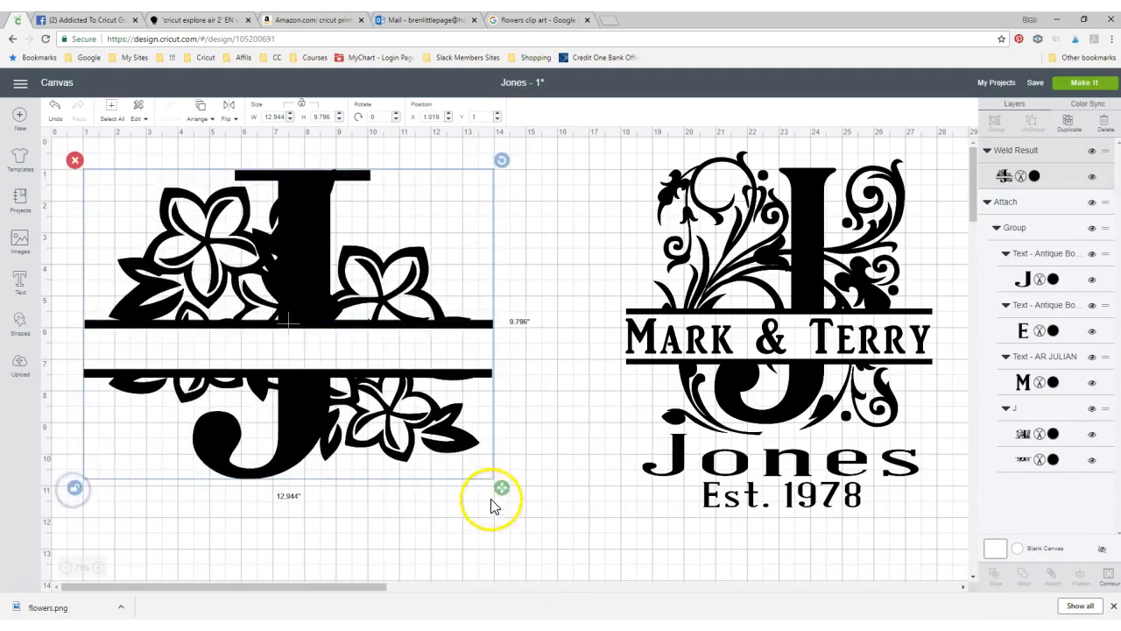
{"action": "left_click_drag", "start_coordinate": [501, 487], "coordinate": [381, 487]}
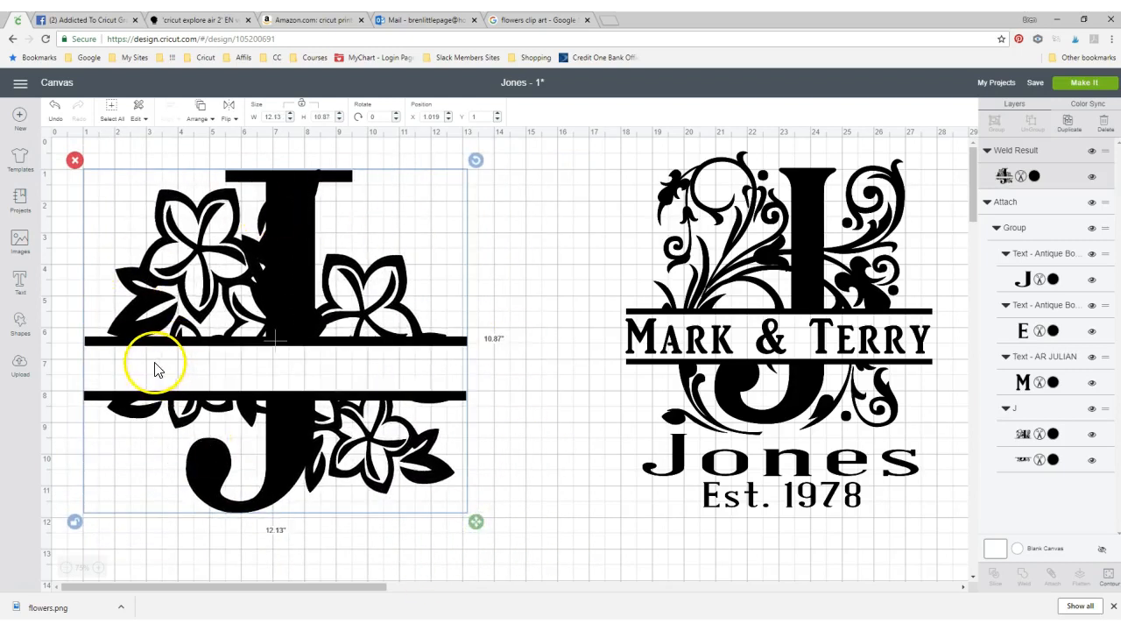
{"action": "mouse_move", "coordinate": [105, 371]}
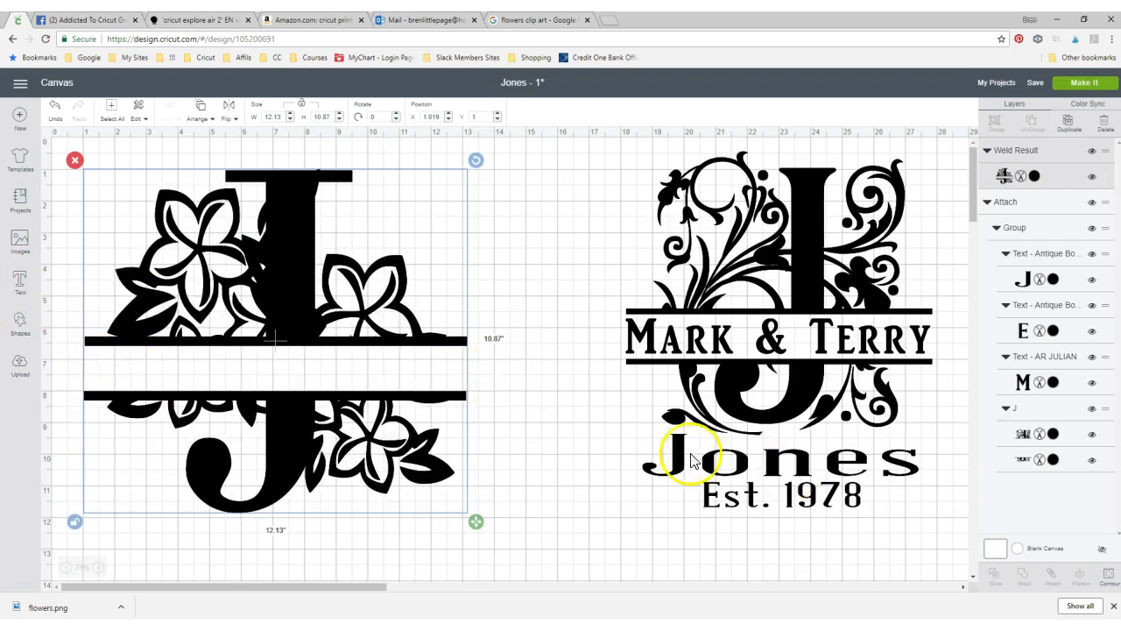
{"action": "mouse_move", "coordinate": [534, 470]}
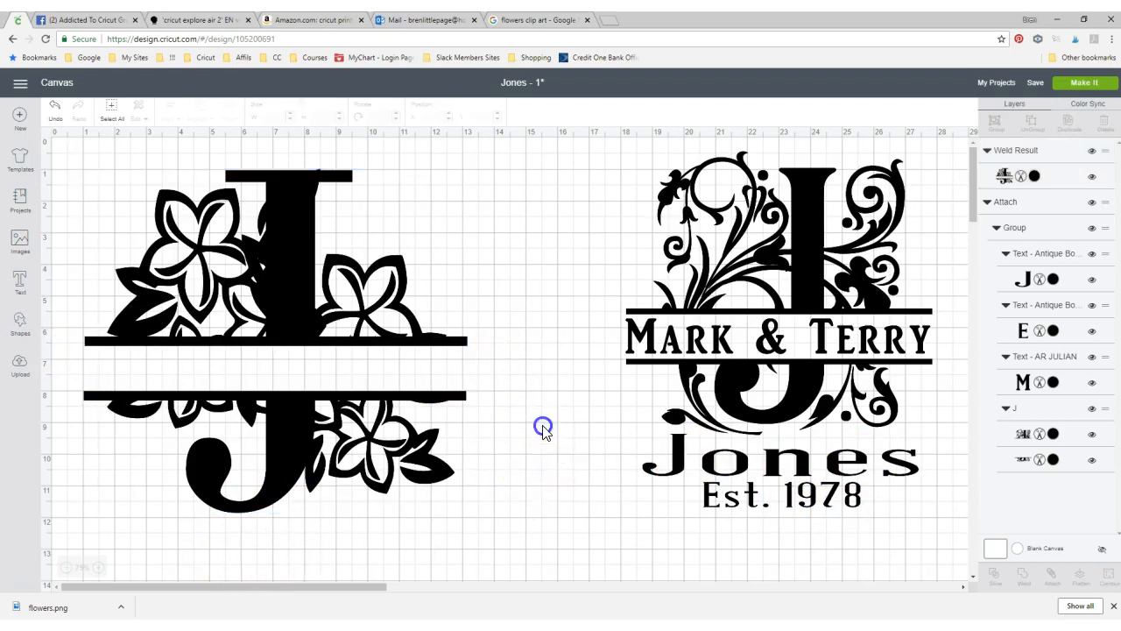
{"action": "mouse_move", "coordinate": [102, 581]}
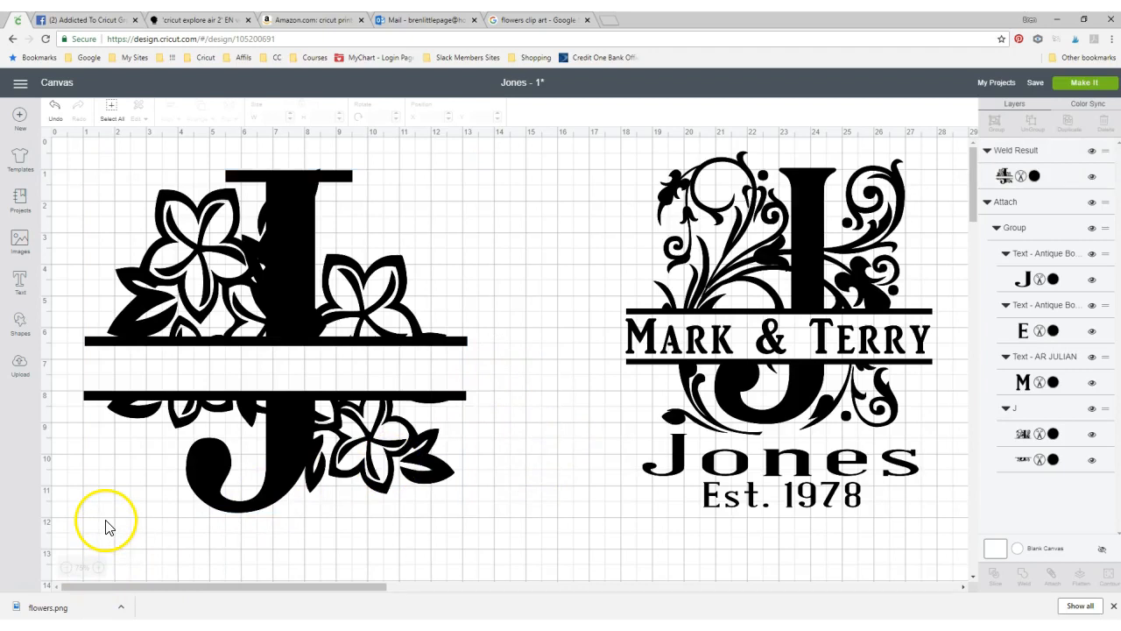
{"action": "mouse_move", "coordinate": [88, 536]}
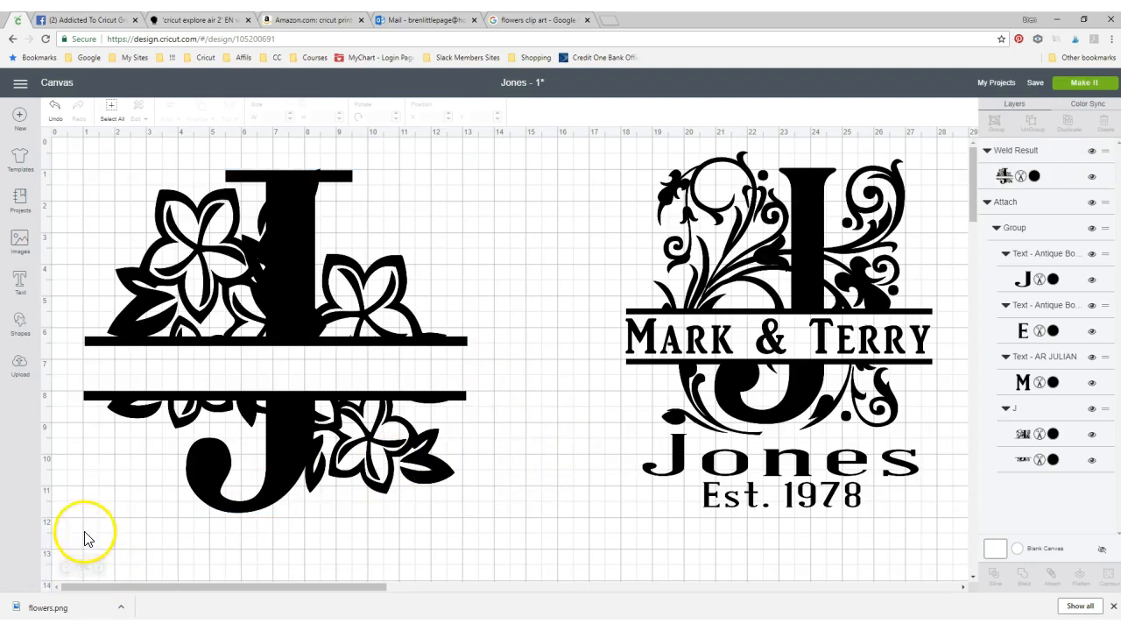
{"action": "mouse_move", "coordinate": [28, 599]}
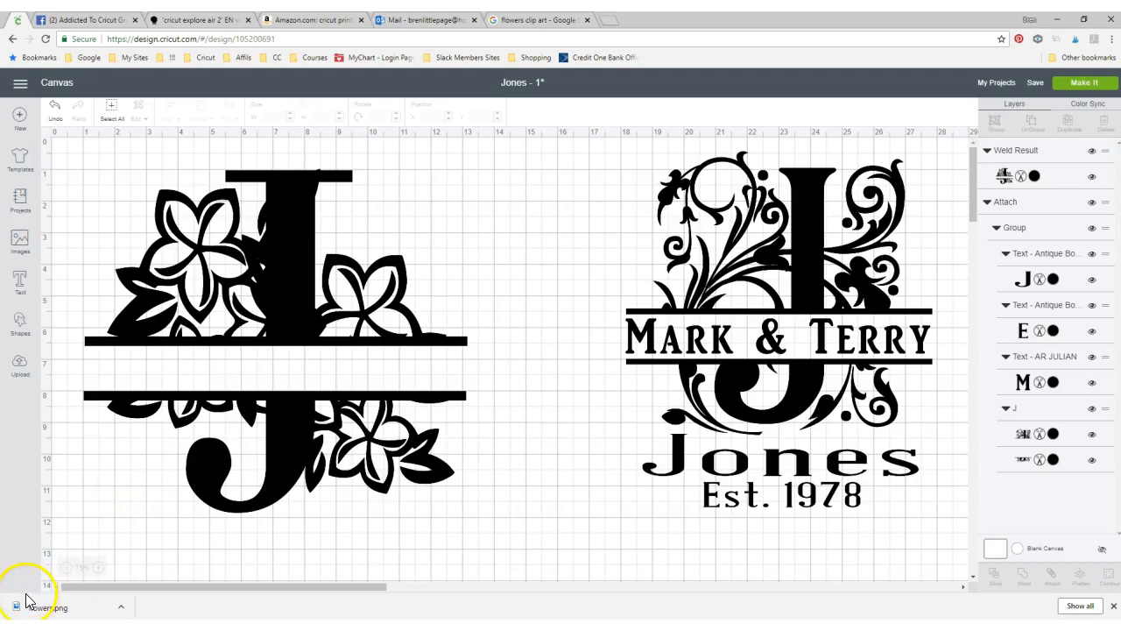